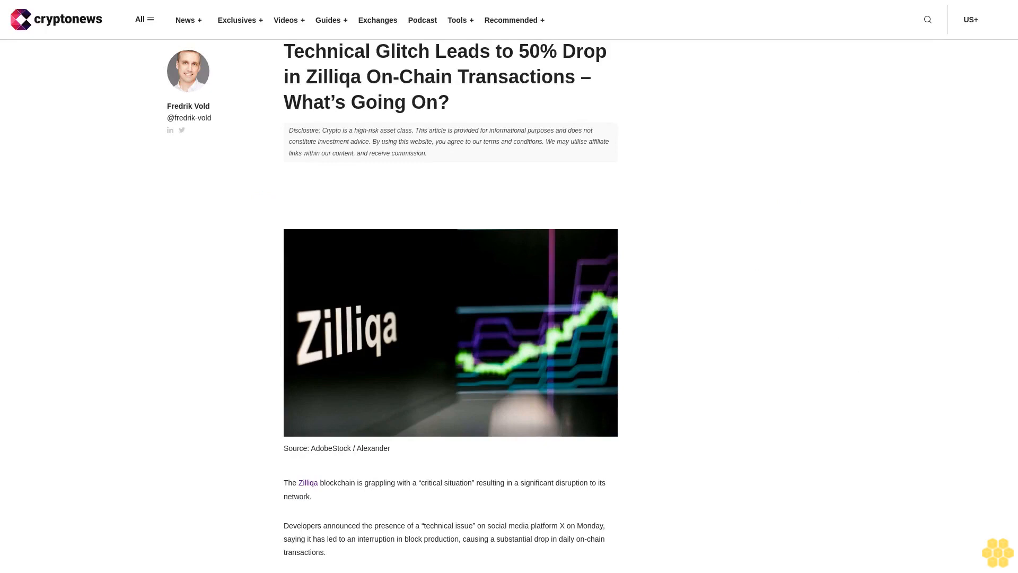
{"action": "scroll", "scroll_direction": "down", "scroll_amount": 3}
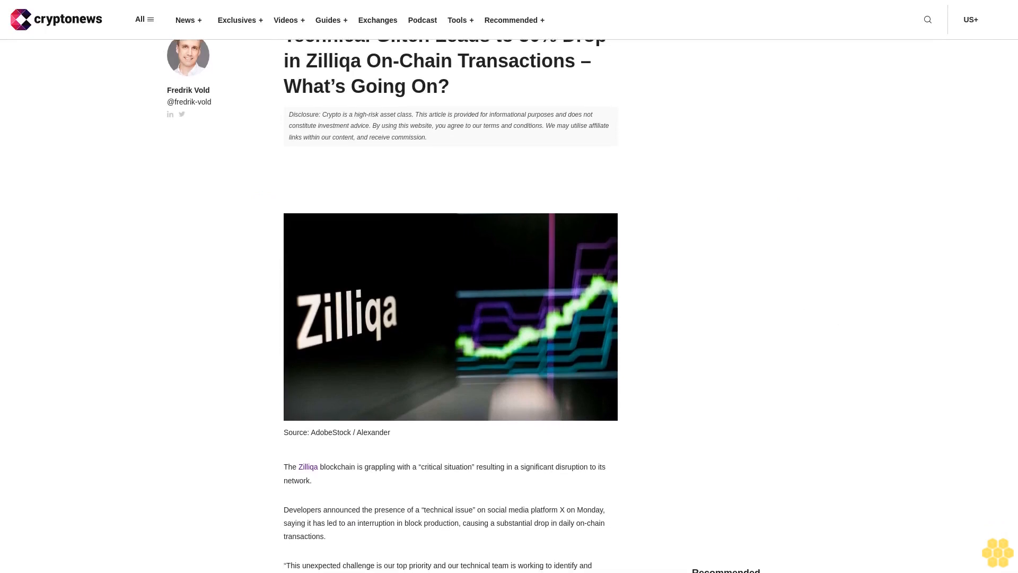
{"action": "scroll", "scroll_direction": "down", "scroll_amount": 3}
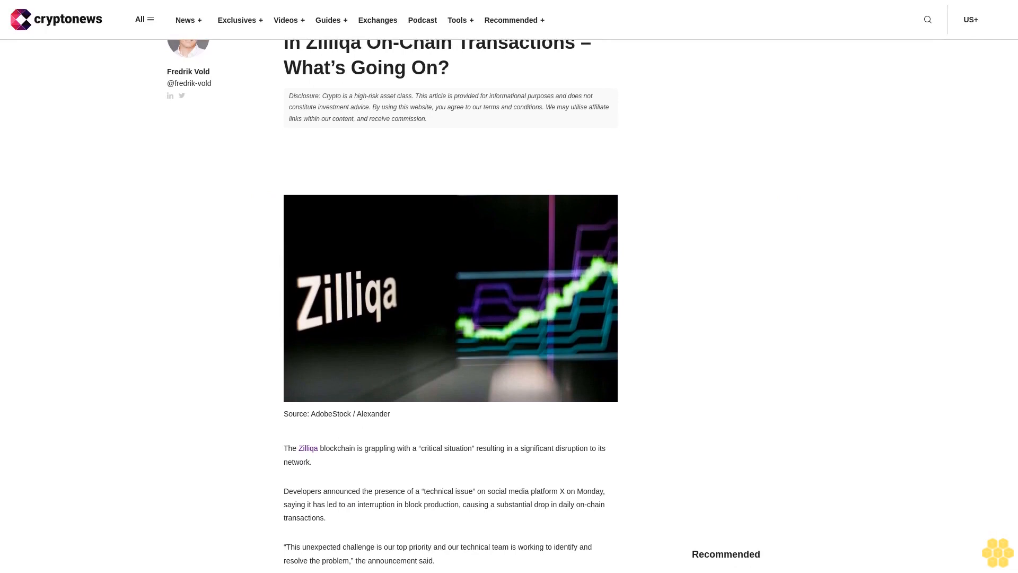
{"action": "scroll", "scroll_direction": "down", "scroll_amount": 3}
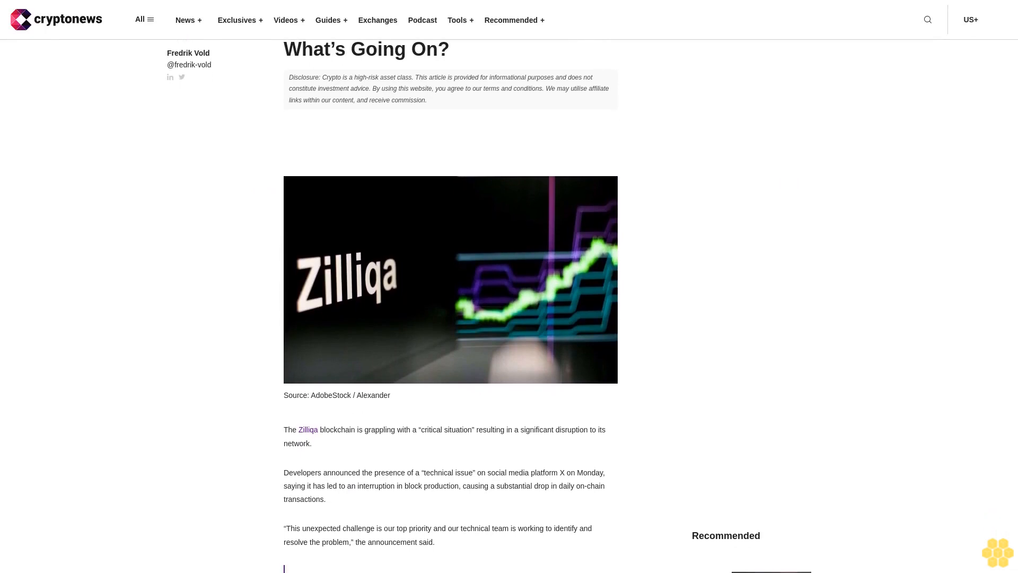
{"action": "scroll", "scroll_direction": "down", "scroll_amount": 3}
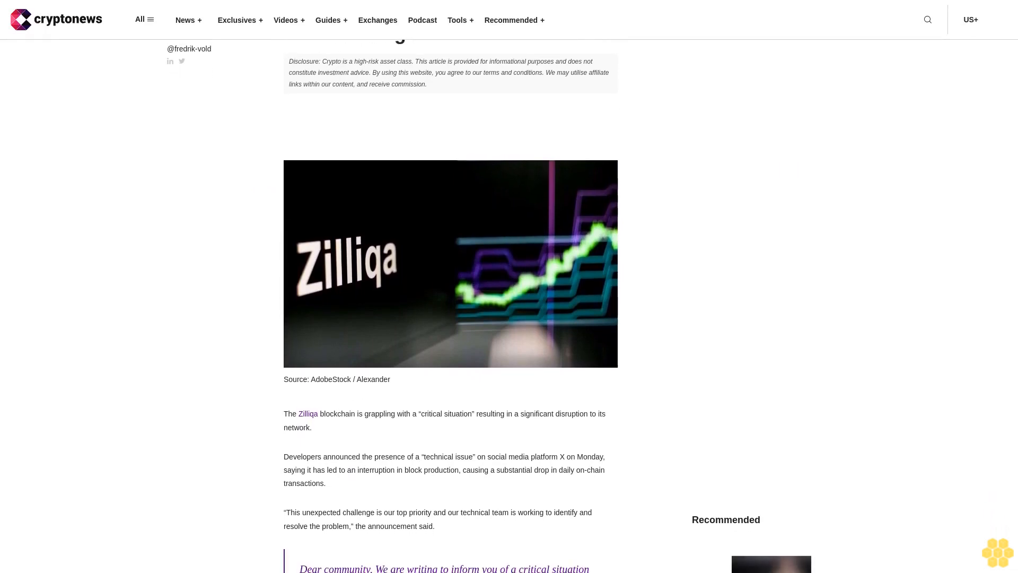
{"action": "scroll", "scroll_direction": "down", "scroll_amount": 3}
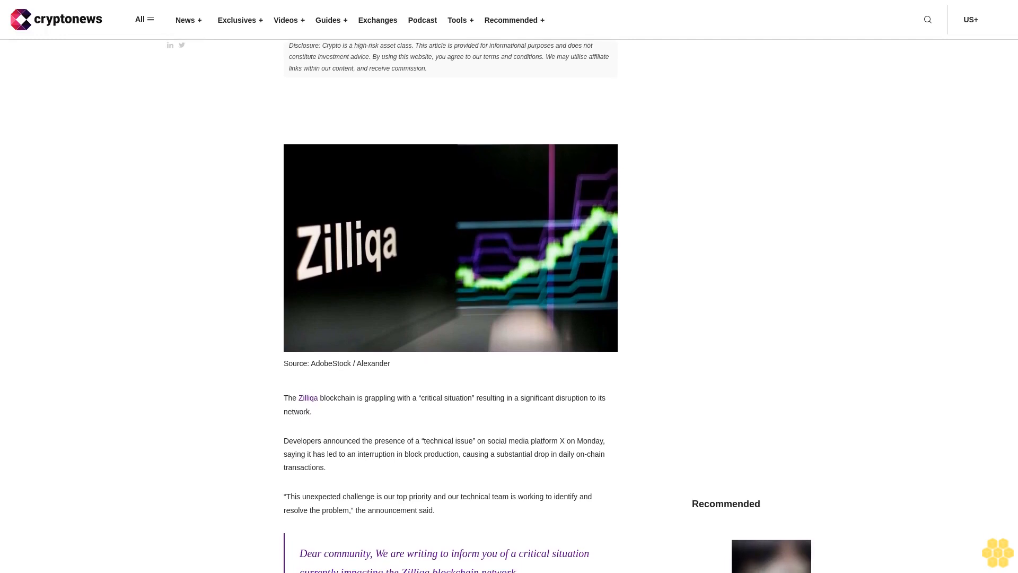
{"action": "scroll", "scroll_direction": "down", "scroll_amount": 3}
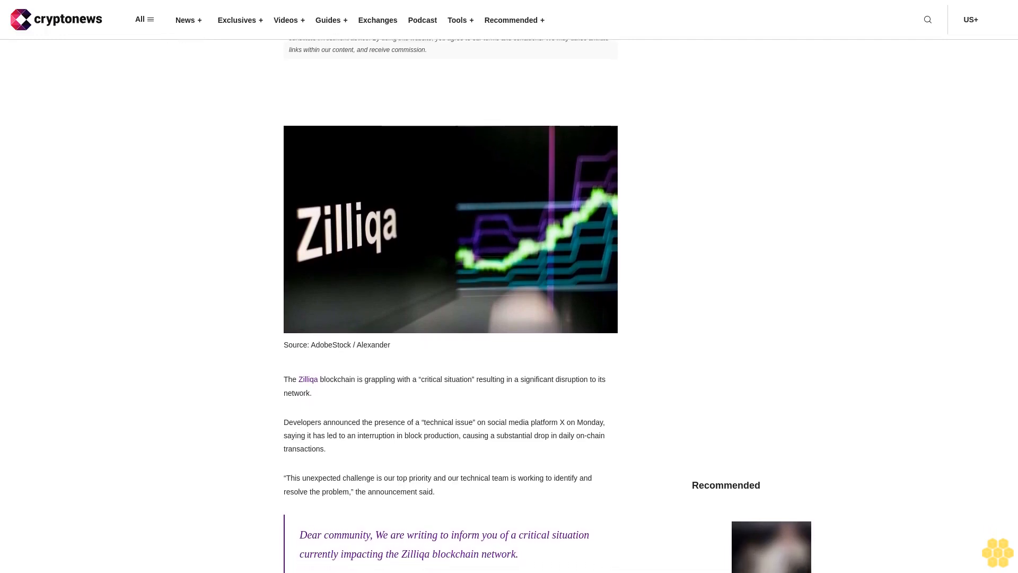
{"action": "scroll", "scroll_direction": "down", "scroll_amount": 3}
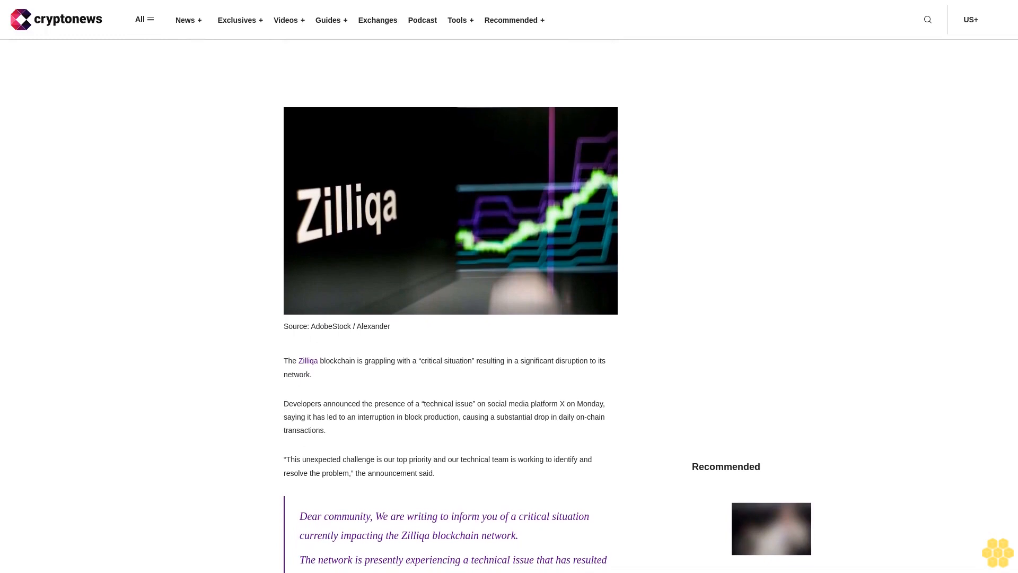
{"action": "scroll", "scroll_direction": "down", "scroll_amount": 3}
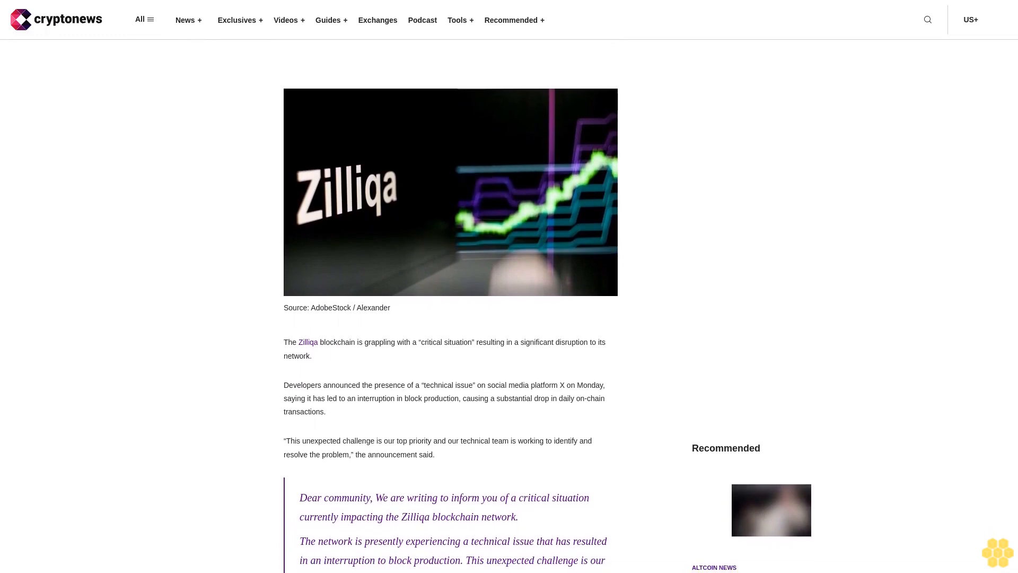
{"action": "scroll", "scroll_direction": "down", "scroll_amount": 3}
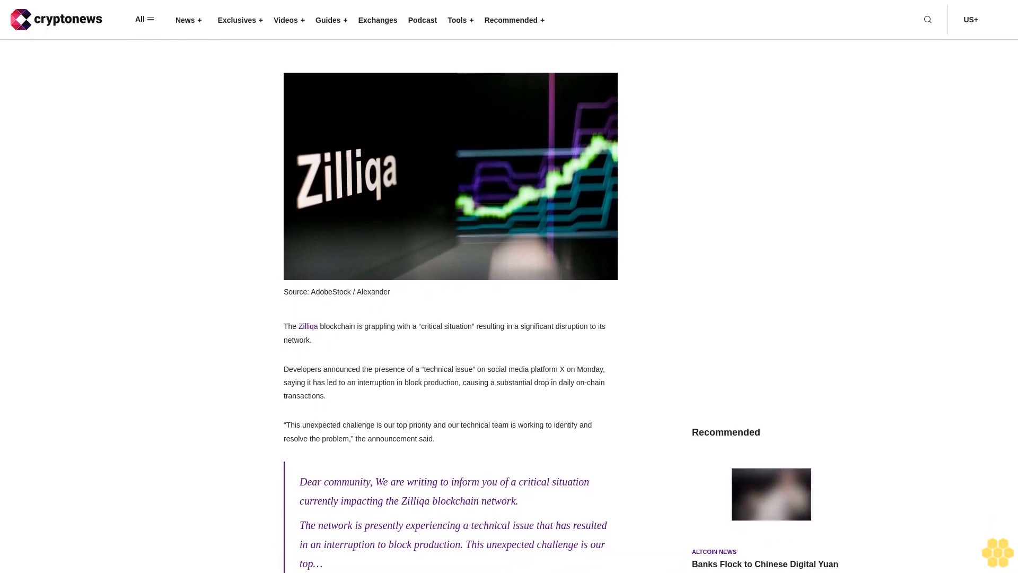
{"action": "scroll", "scroll_direction": "down", "scroll_amount": 3}
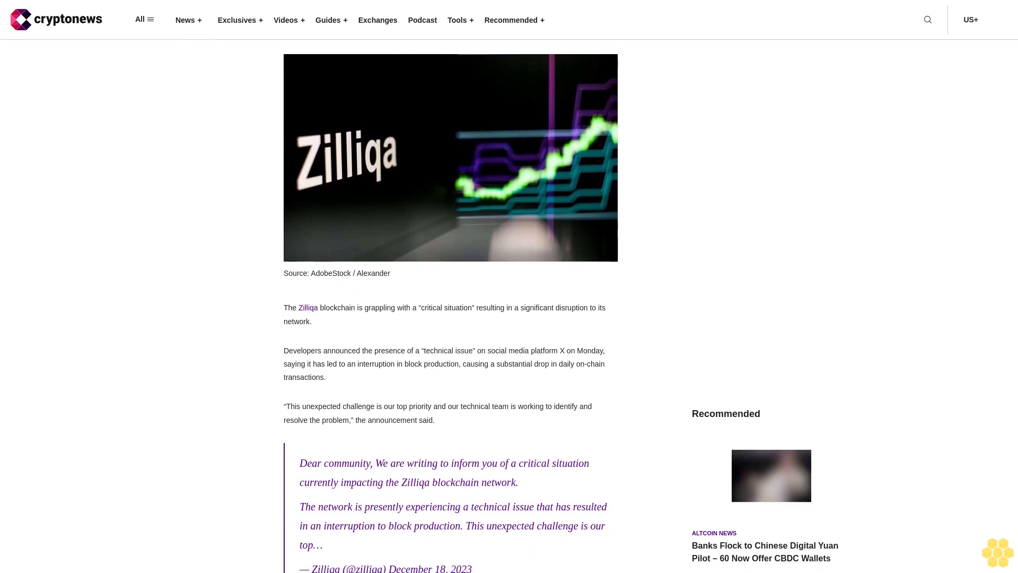
{"action": "scroll", "scroll_direction": "down", "scroll_amount": 3}
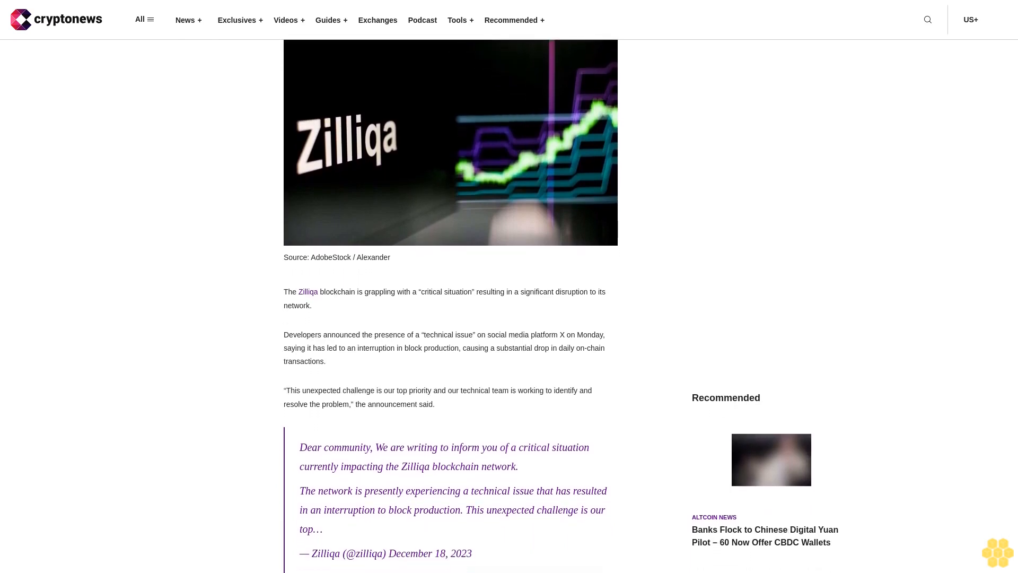
{"action": "scroll", "scroll_direction": "down", "scroll_amount": 3}
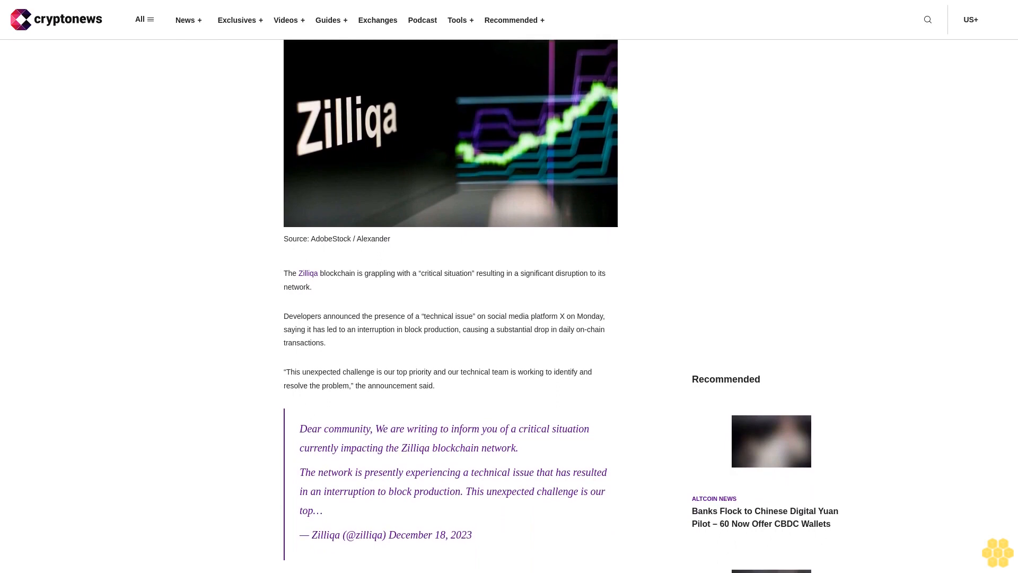
{"action": "scroll", "scroll_direction": "down", "scroll_amount": 3}
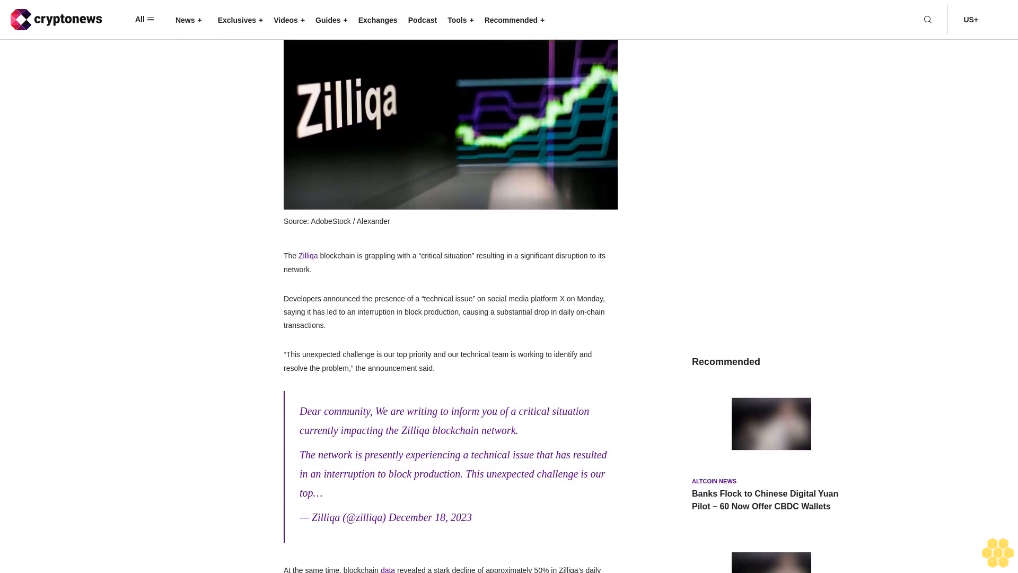
{"action": "scroll", "scroll_direction": "down", "scroll_amount": 3}
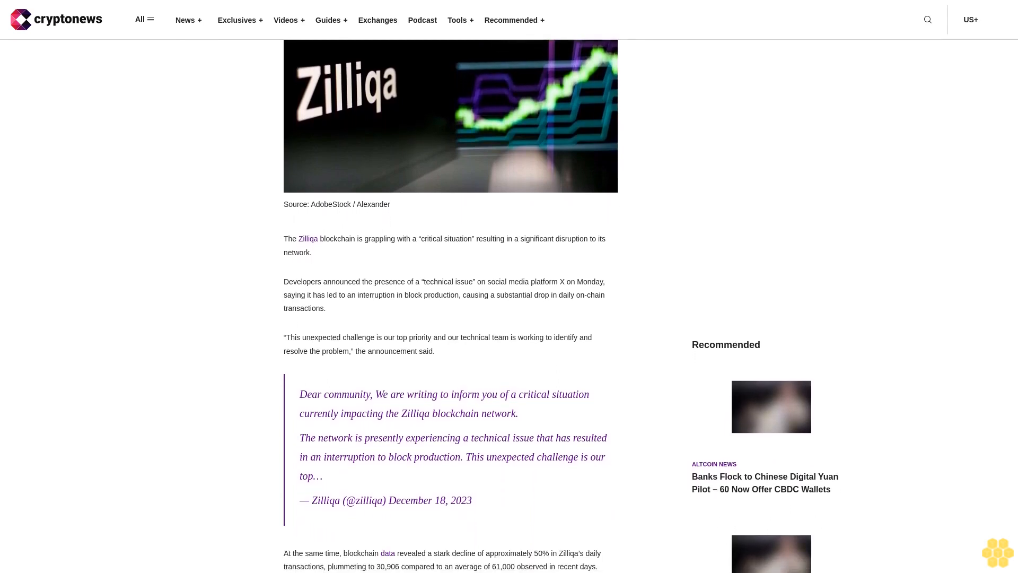
{"action": "scroll", "scroll_direction": "down", "scroll_amount": 3}
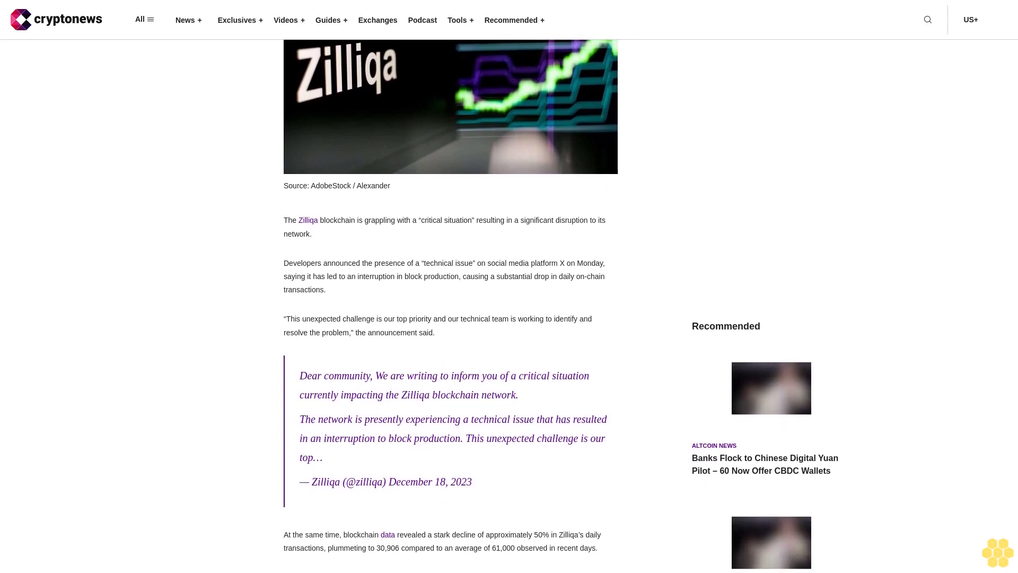
{"action": "scroll", "scroll_direction": "down", "scroll_amount": 3}
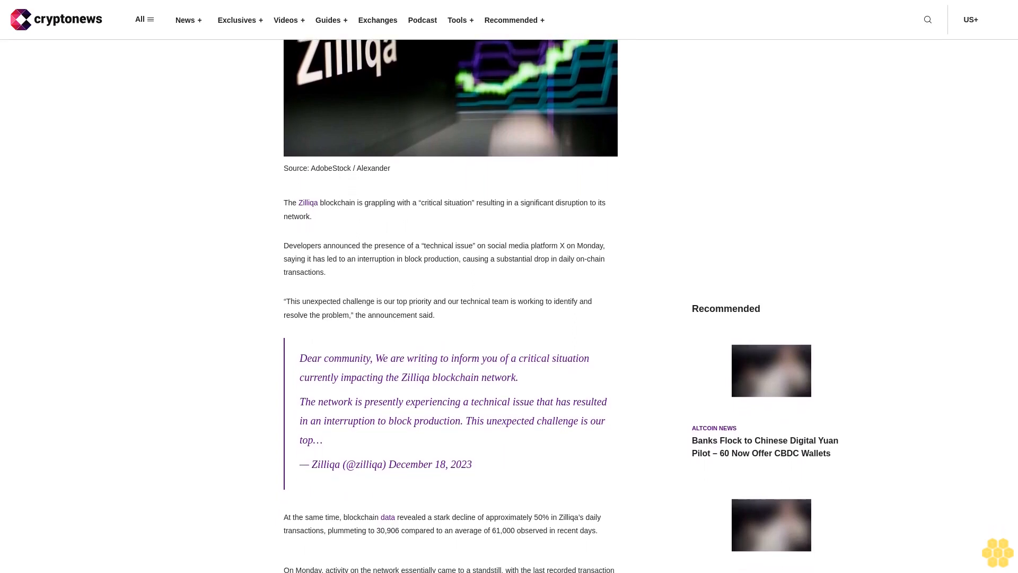
{"action": "scroll", "scroll_direction": "down", "scroll_amount": 3}
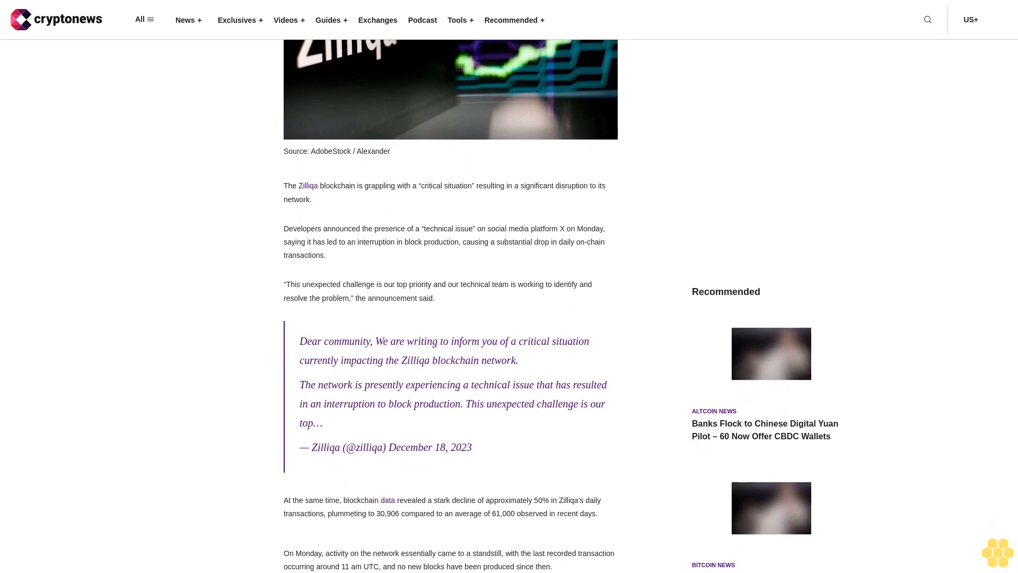
{"action": "scroll", "scroll_direction": "down", "scroll_amount": 3}
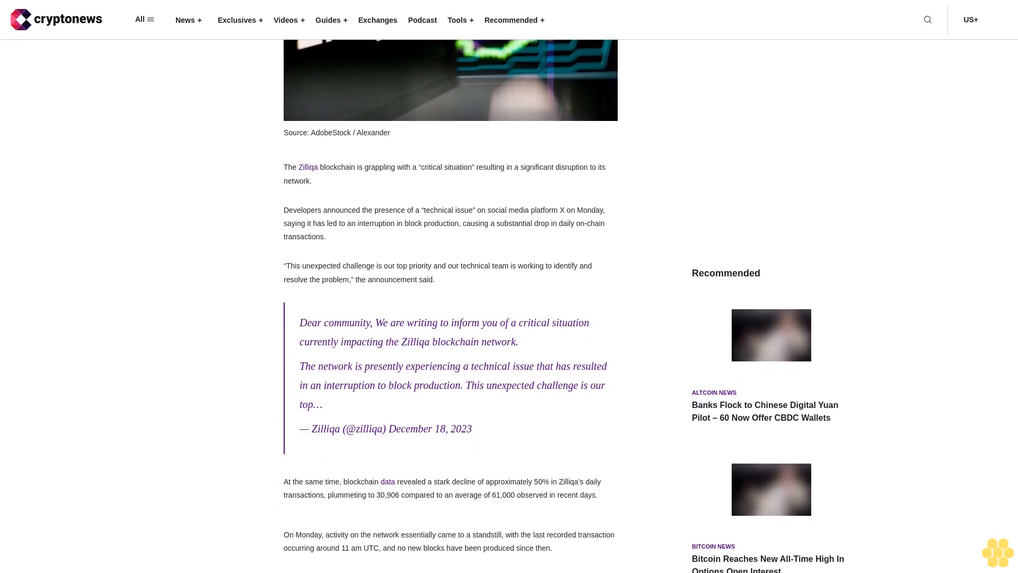
{"action": "scroll", "scroll_direction": "down", "scroll_amount": 3}
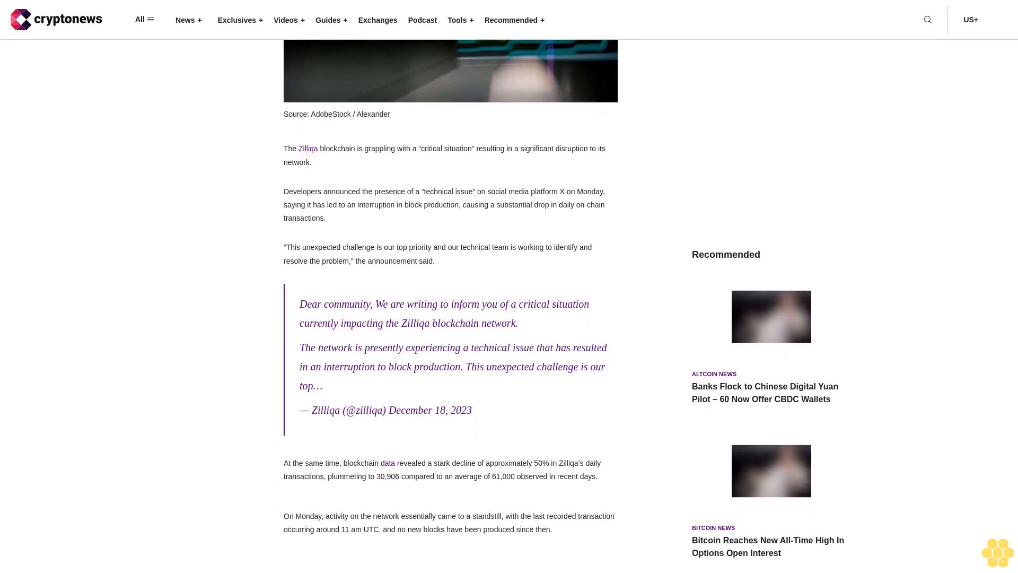
{"action": "scroll", "scroll_direction": "down", "scroll_amount": 3}
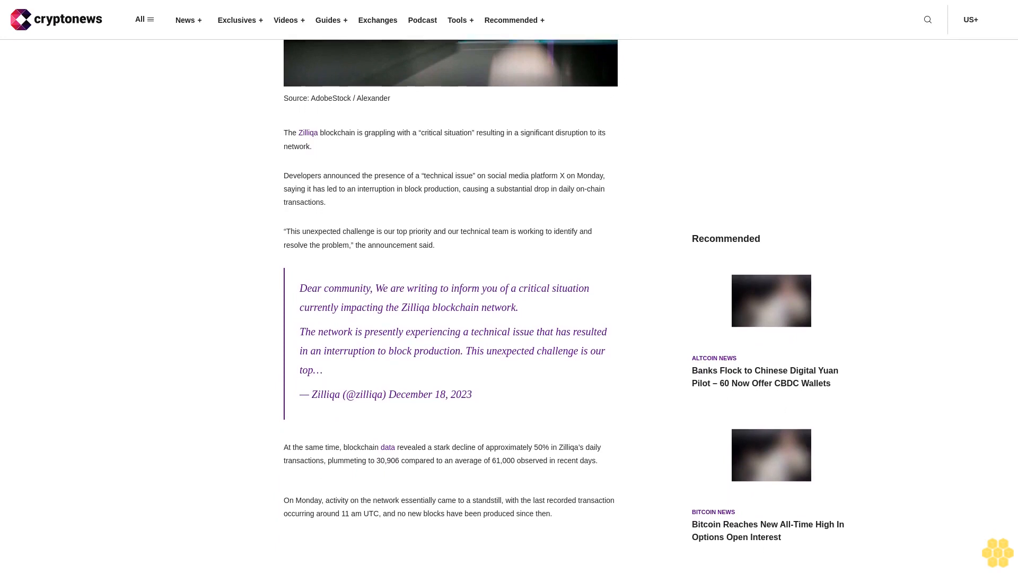
{"action": "scroll", "scroll_direction": "down", "scroll_amount": 3}
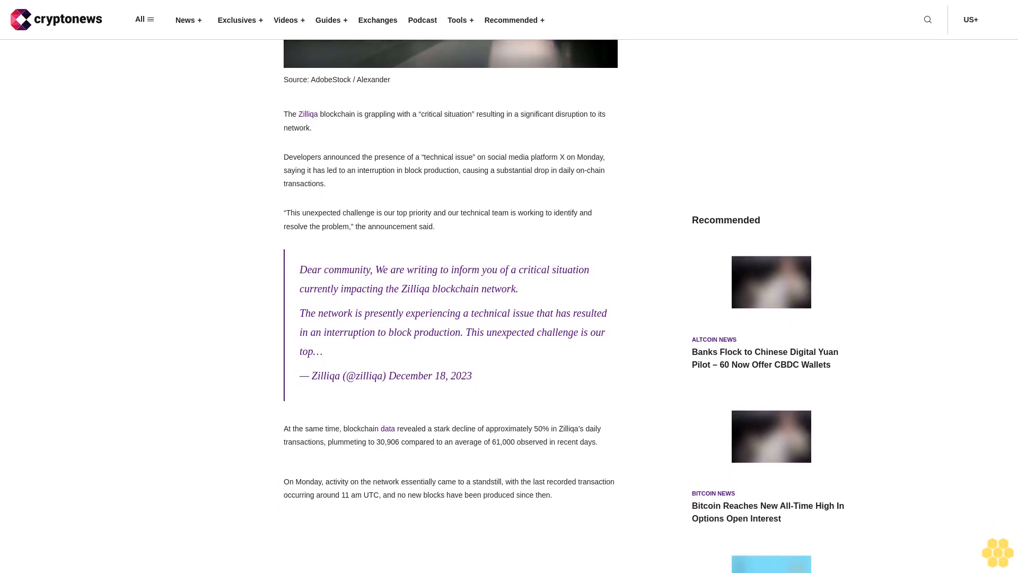
{"action": "scroll", "scroll_direction": "down", "scroll_amount": 3}
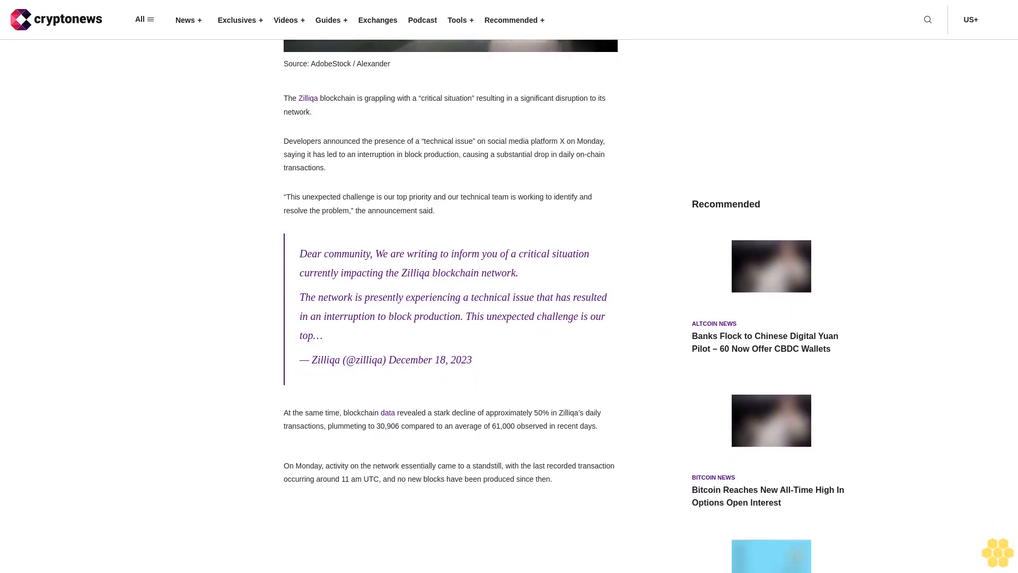
{"action": "scroll", "scroll_direction": "down", "scroll_amount": 3}
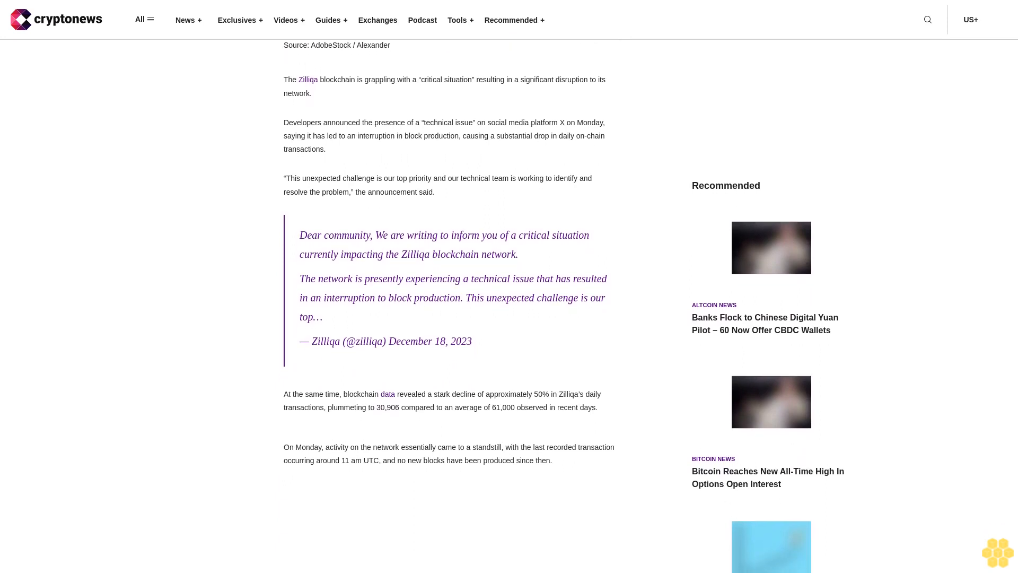
{"action": "scroll", "scroll_direction": "down", "scroll_amount": 3}
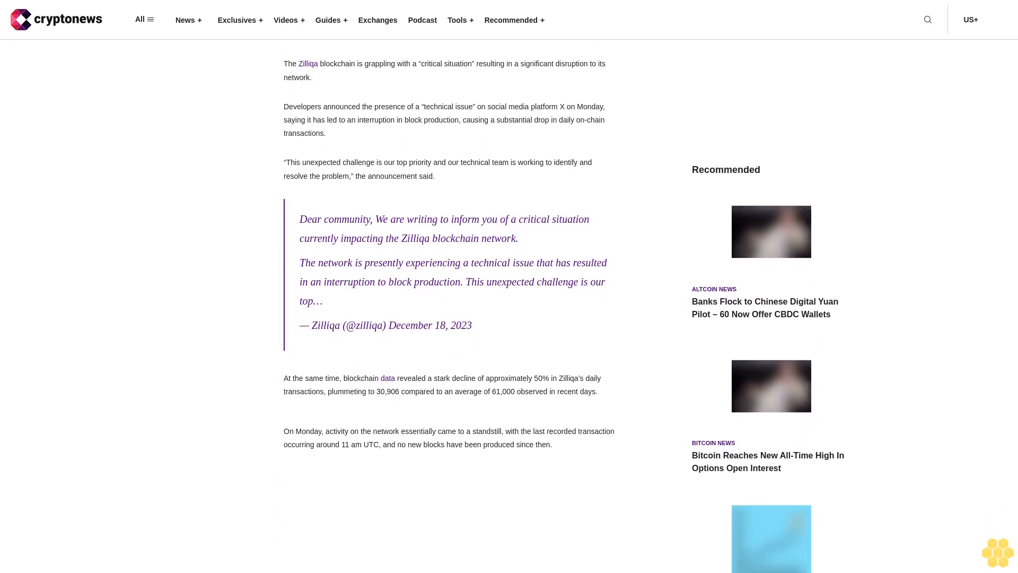
{"action": "scroll", "scroll_direction": "down", "scroll_amount": 3}
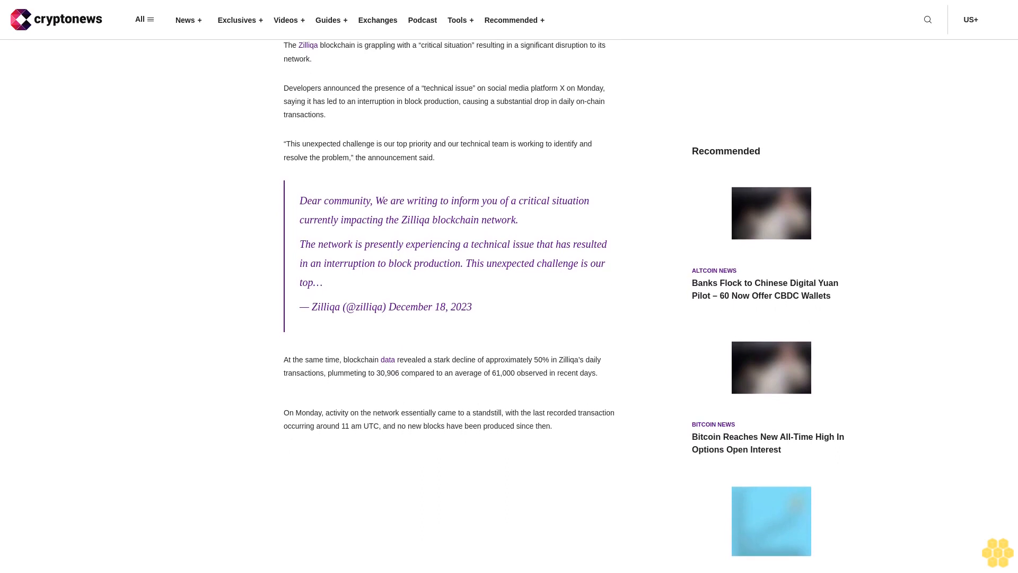
{"action": "scroll", "scroll_direction": "down", "scroll_amount": 3}
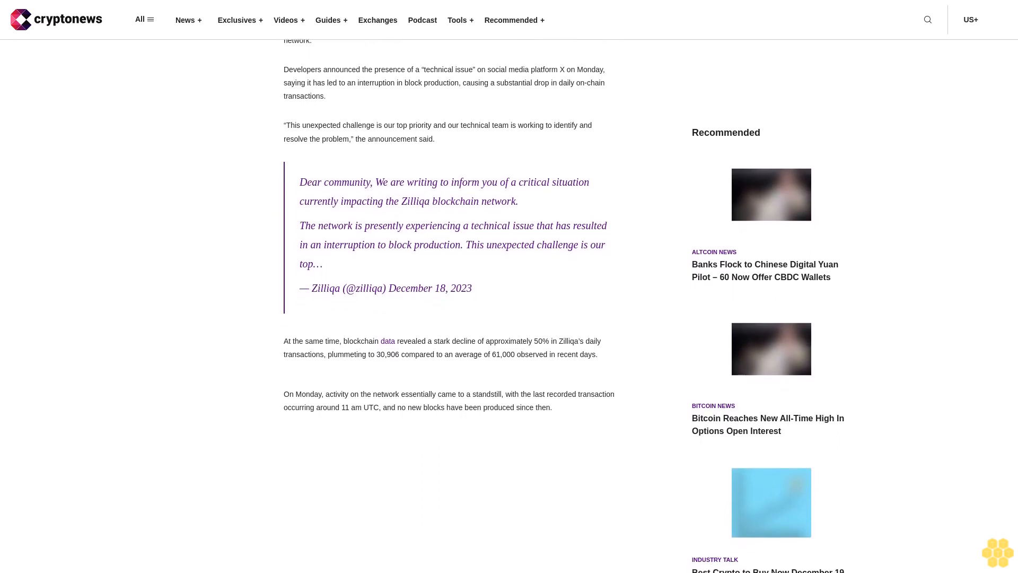
{"action": "scroll", "scroll_direction": "down", "scroll_amount": 3}
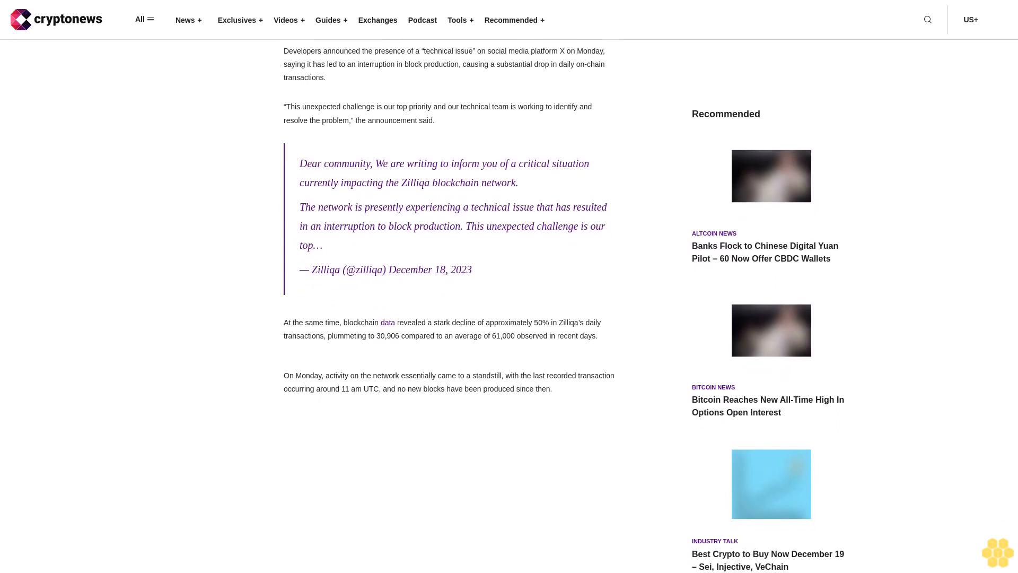
{"action": "scroll", "scroll_direction": "down", "scroll_amount": 3}
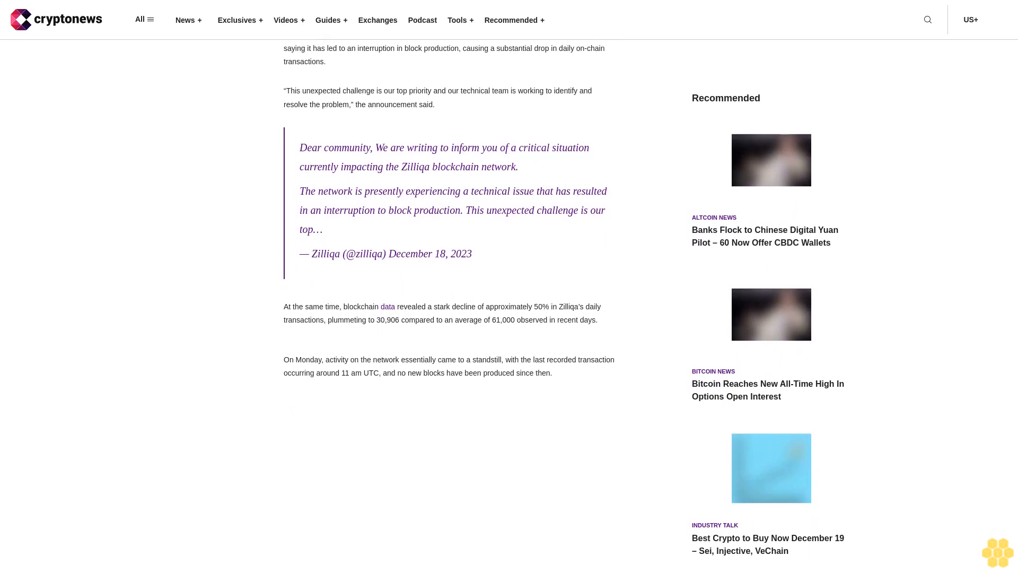
{"action": "scroll", "scroll_direction": "down", "scroll_amount": 3}
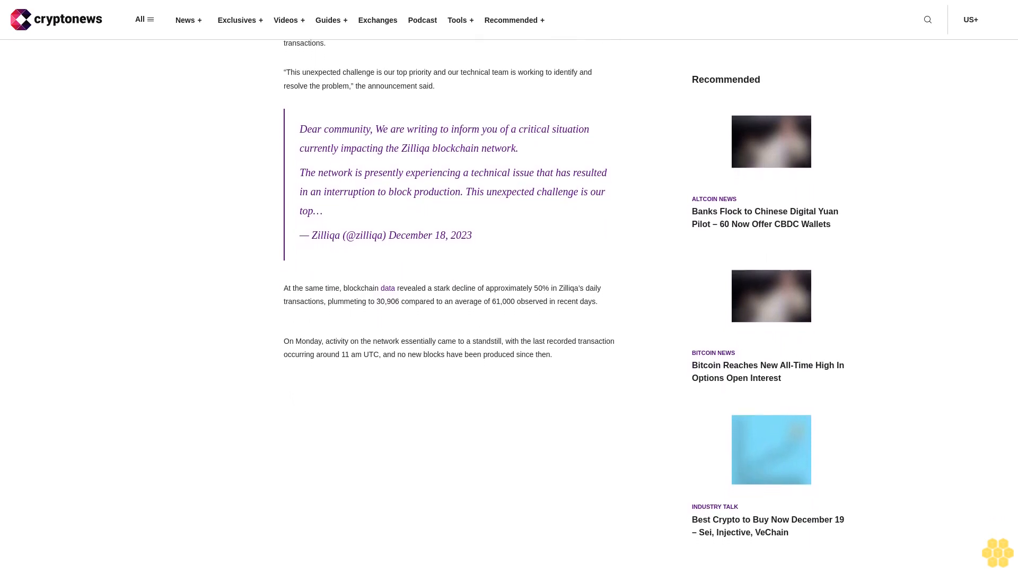
{"action": "scroll", "scroll_direction": "down", "scroll_amount": 3}
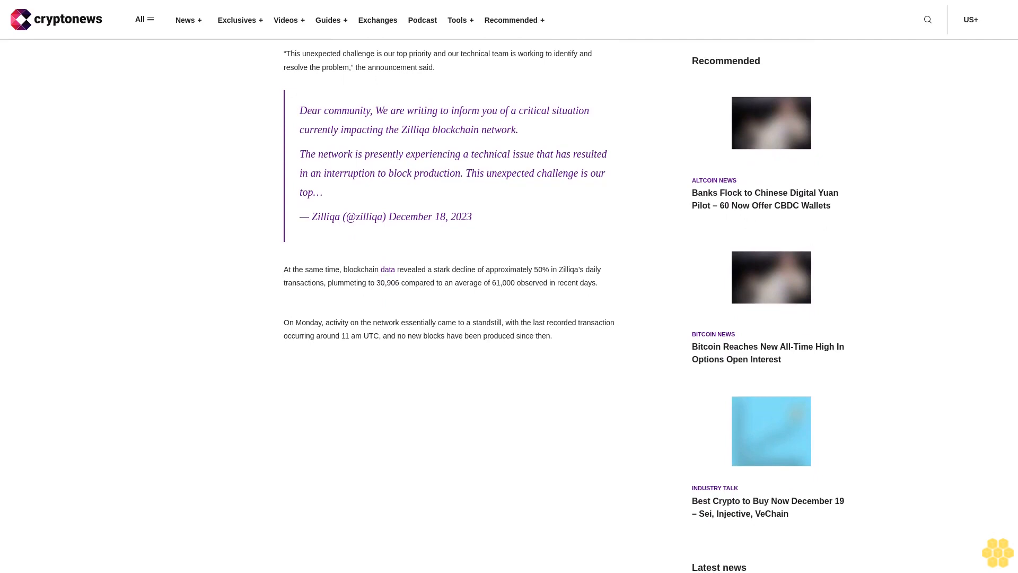
{"action": "scroll", "scroll_direction": "down", "scroll_amount": 3}
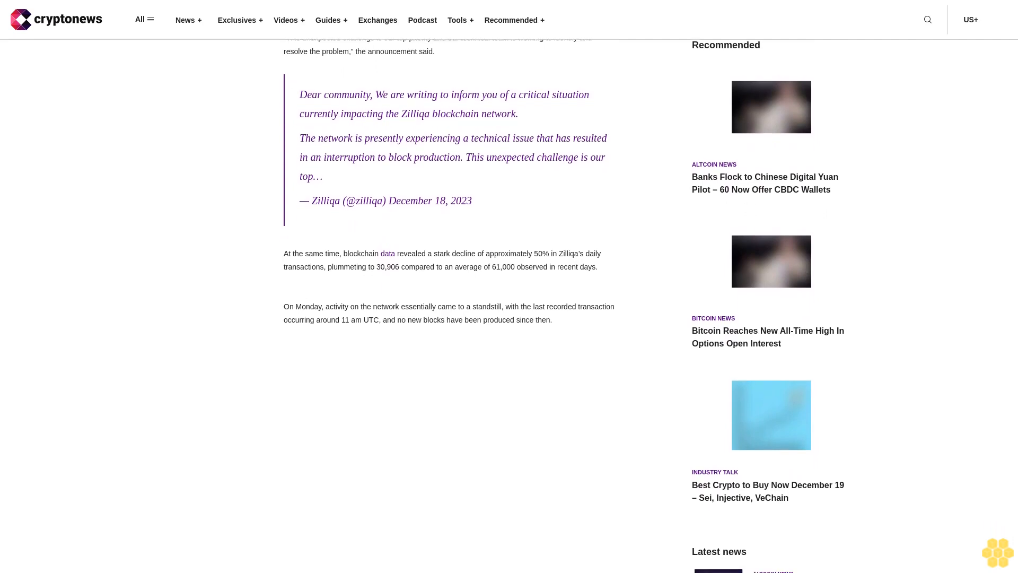
{"action": "scroll", "scroll_direction": "down", "scroll_amount": 3}
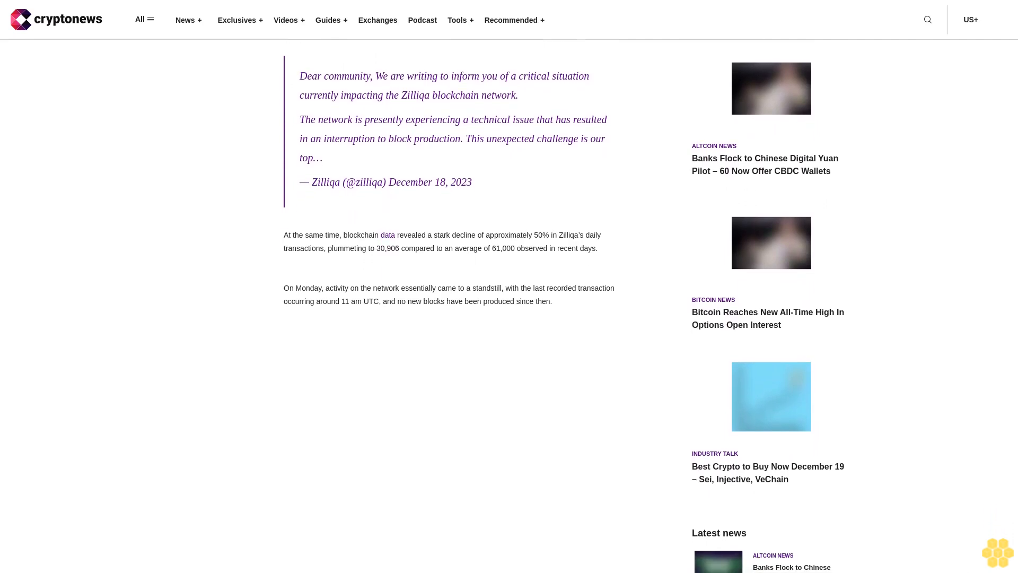
{"action": "scroll", "scroll_direction": "down", "scroll_amount": 3}
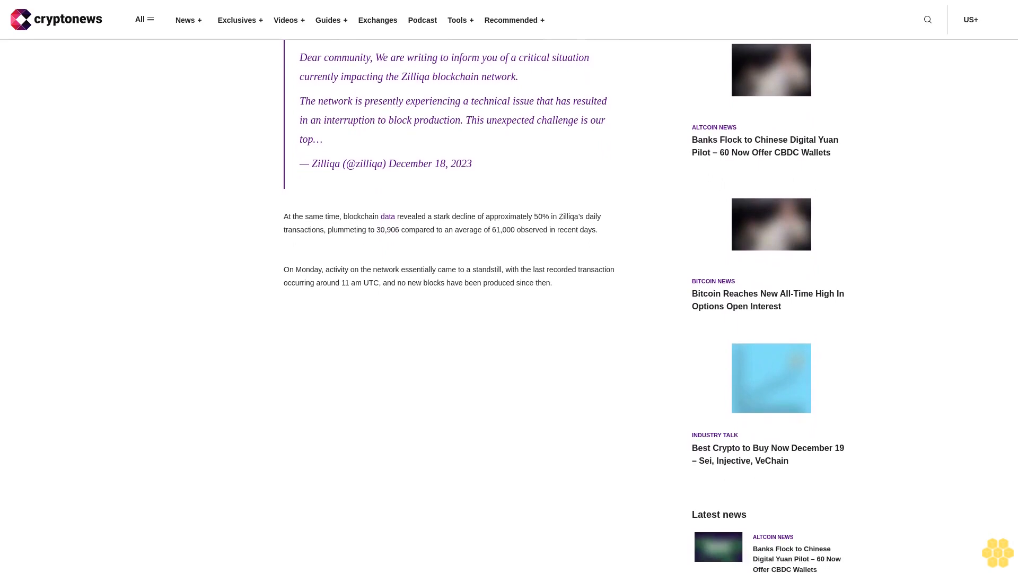
{"action": "scroll", "scroll_direction": "down", "scroll_amount": 3}
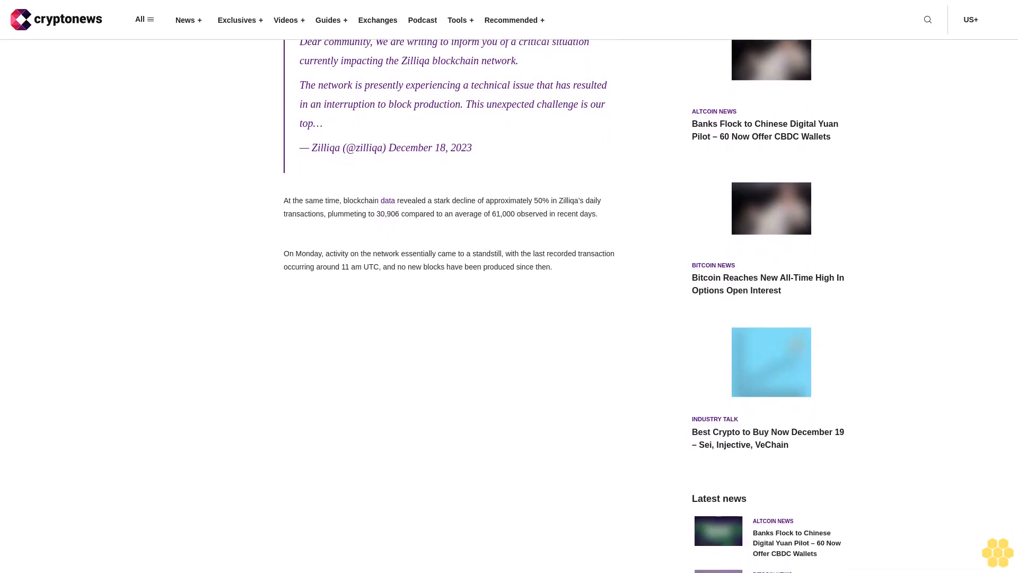
{"action": "scroll", "scroll_direction": "down", "scroll_amount": 3}
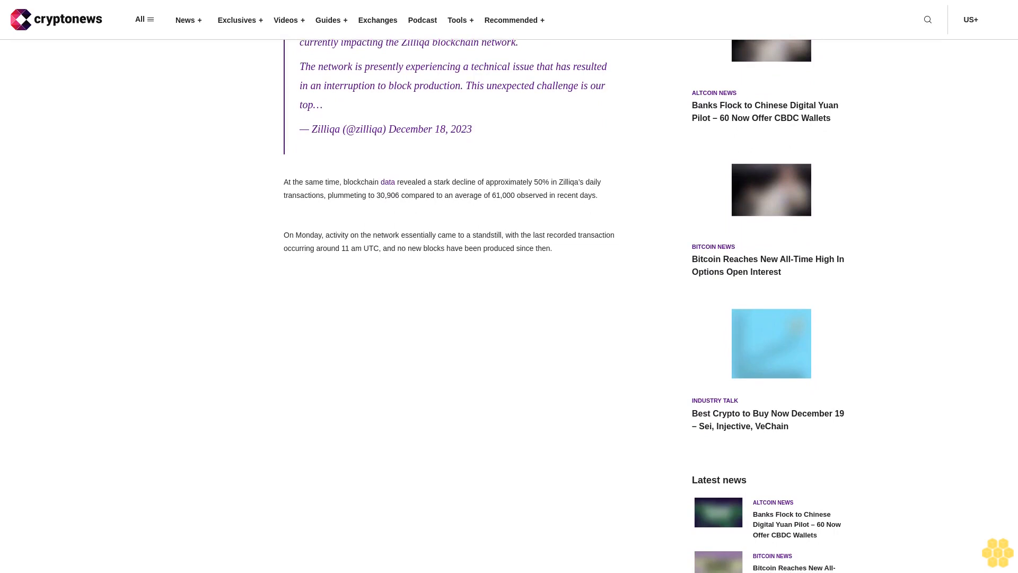
{"action": "scroll", "scroll_direction": "down", "scroll_amount": 3}
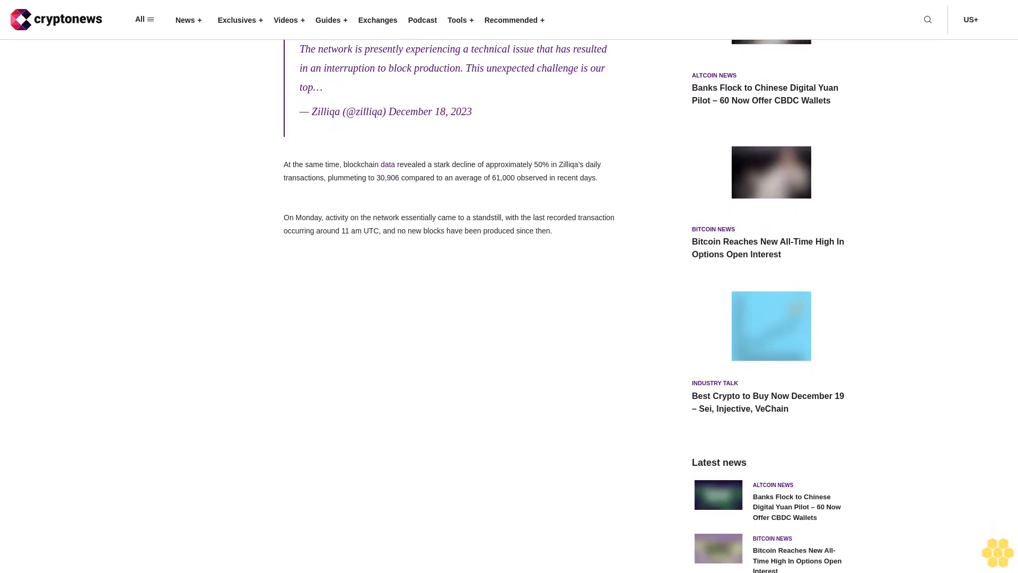
{"action": "scroll", "scroll_direction": "down", "scroll_amount": 3}
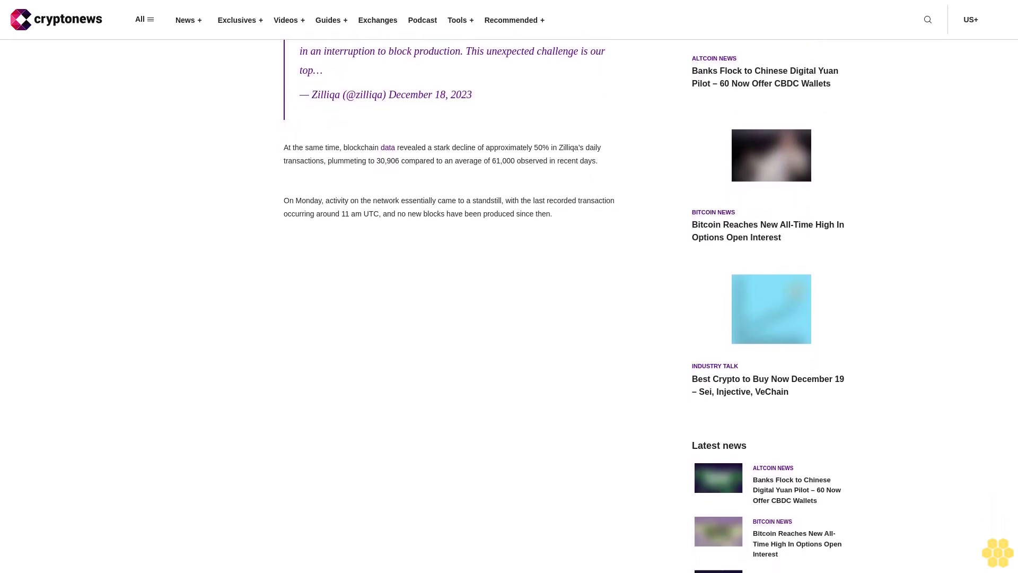
{"action": "scroll", "scroll_direction": "down", "scroll_amount": 3}
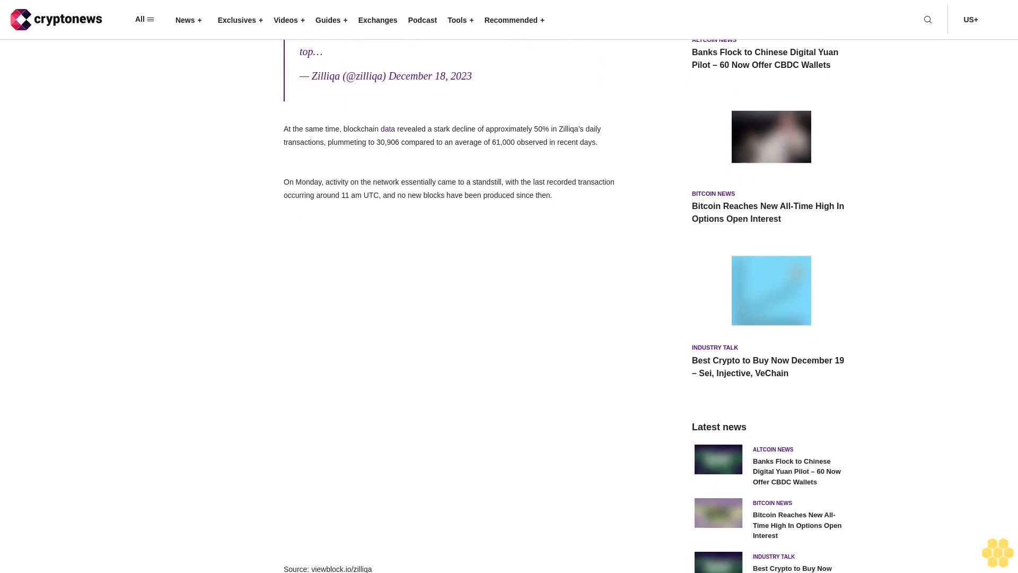
{"action": "scroll", "scroll_direction": "down", "scroll_amount": 3}
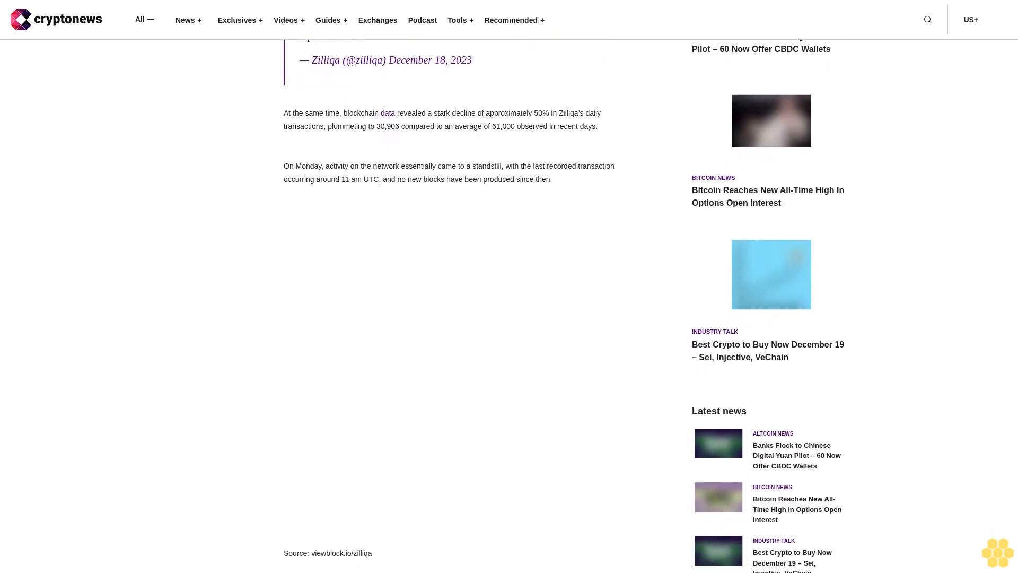
{"action": "scroll", "scroll_direction": "down", "scroll_amount": 3}
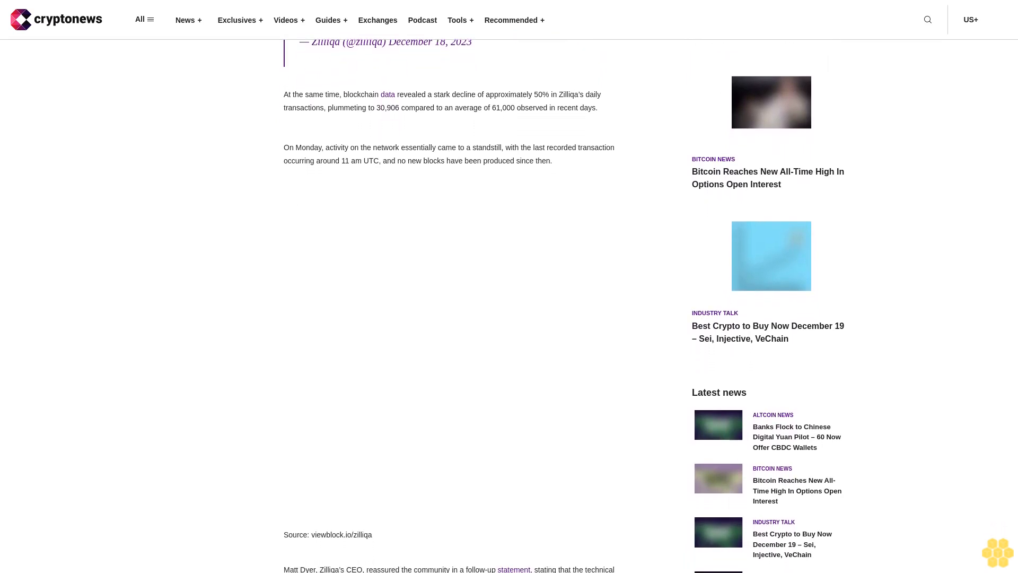
{"action": "scroll", "scroll_direction": "down", "scroll_amount": 3}
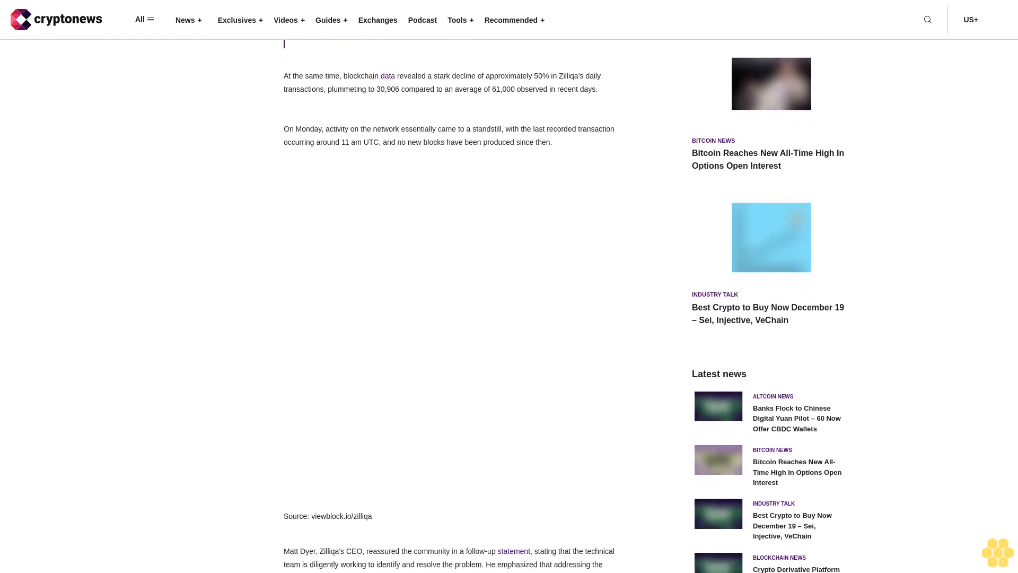
{"action": "scroll", "scroll_direction": "down", "scroll_amount": 3}
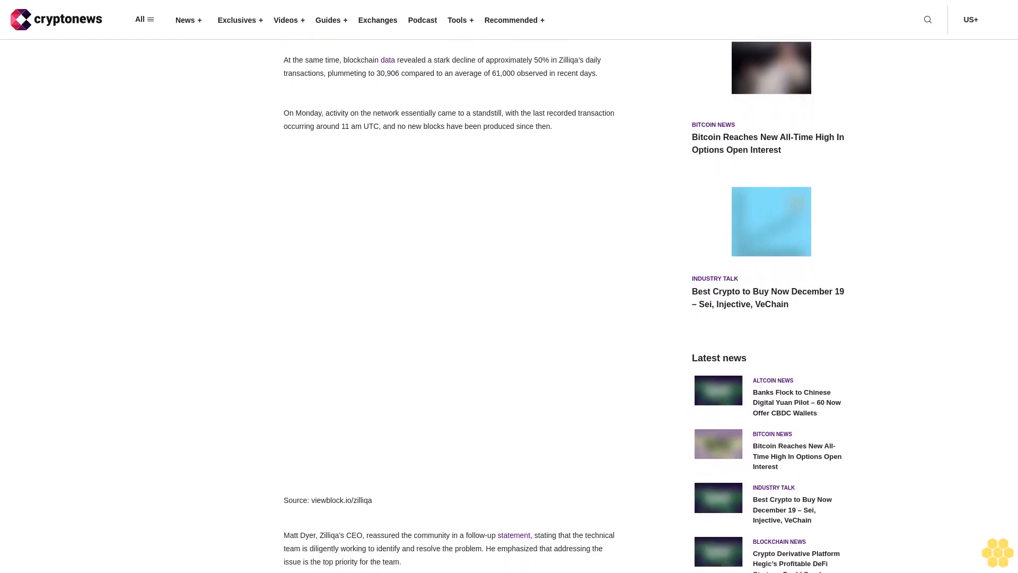
{"action": "scroll", "scroll_direction": "down", "scroll_amount": 3}
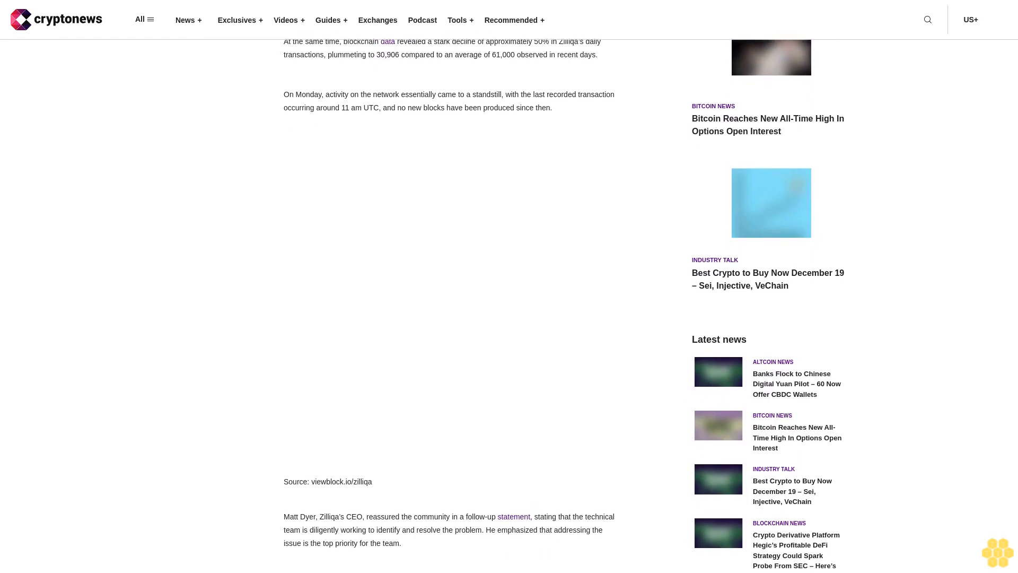
{"action": "scroll", "scroll_direction": "down", "scroll_amount": 3}
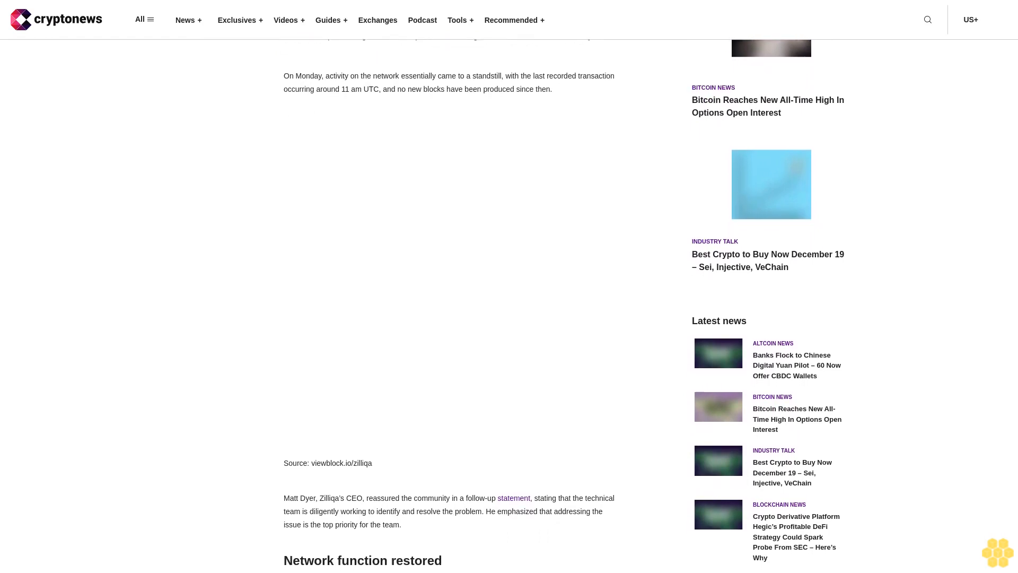
{"action": "scroll", "scroll_direction": "down", "scroll_amount": 3}
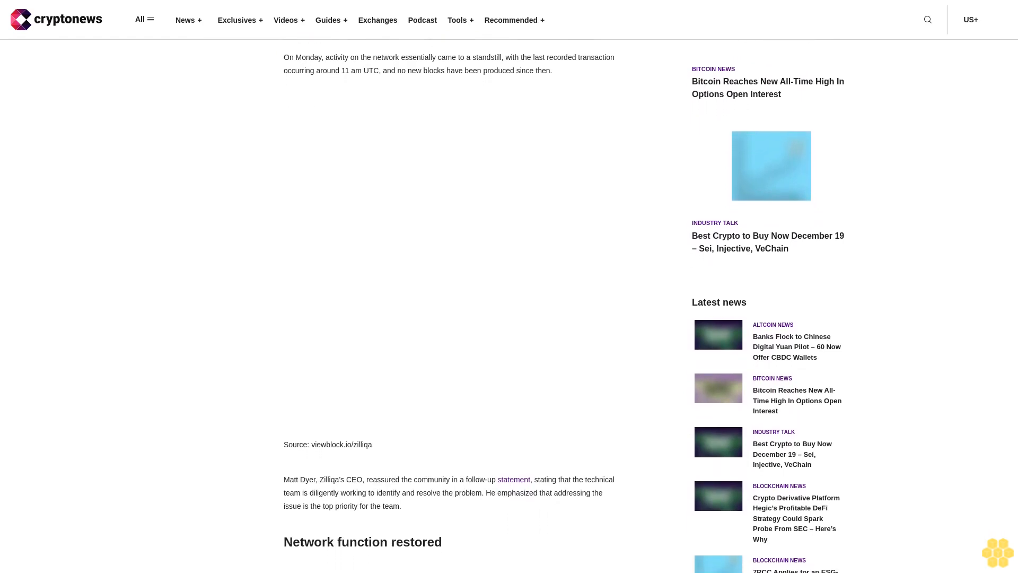
{"action": "scroll", "scroll_direction": "down", "scroll_amount": 3}
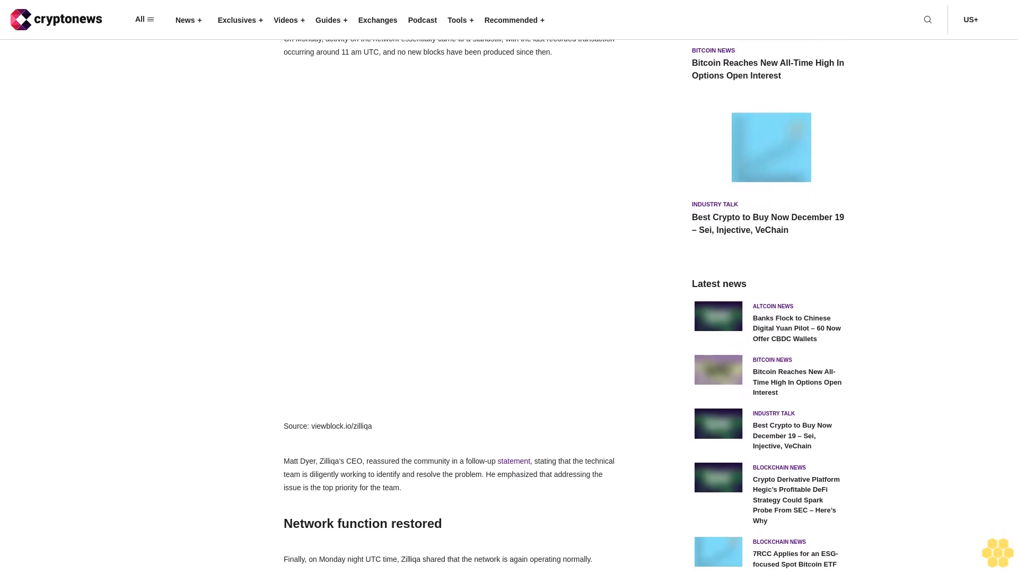
{"action": "scroll", "scroll_direction": "down", "scroll_amount": 3}
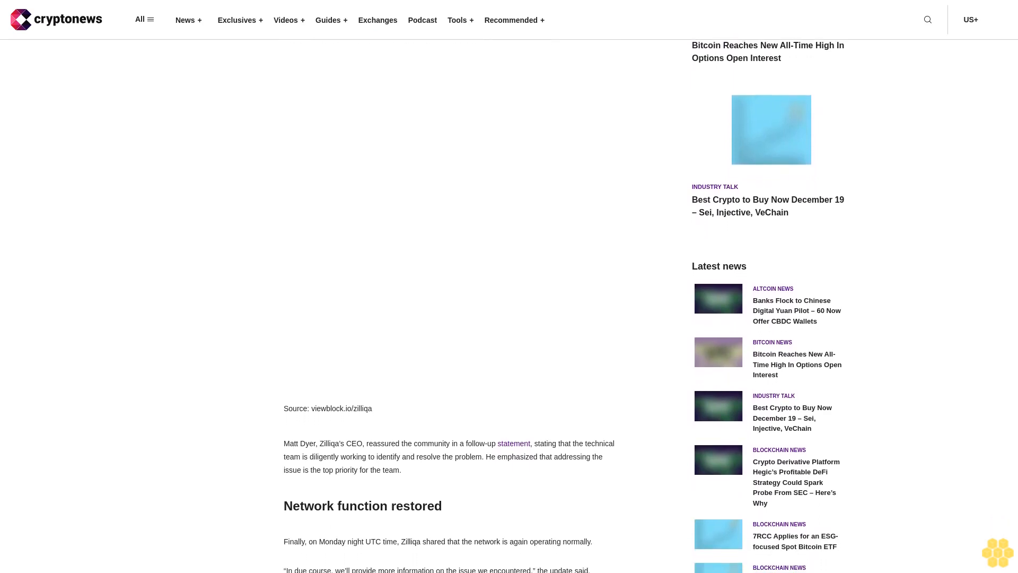
{"action": "scroll", "scroll_direction": "down", "scroll_amount": 3}
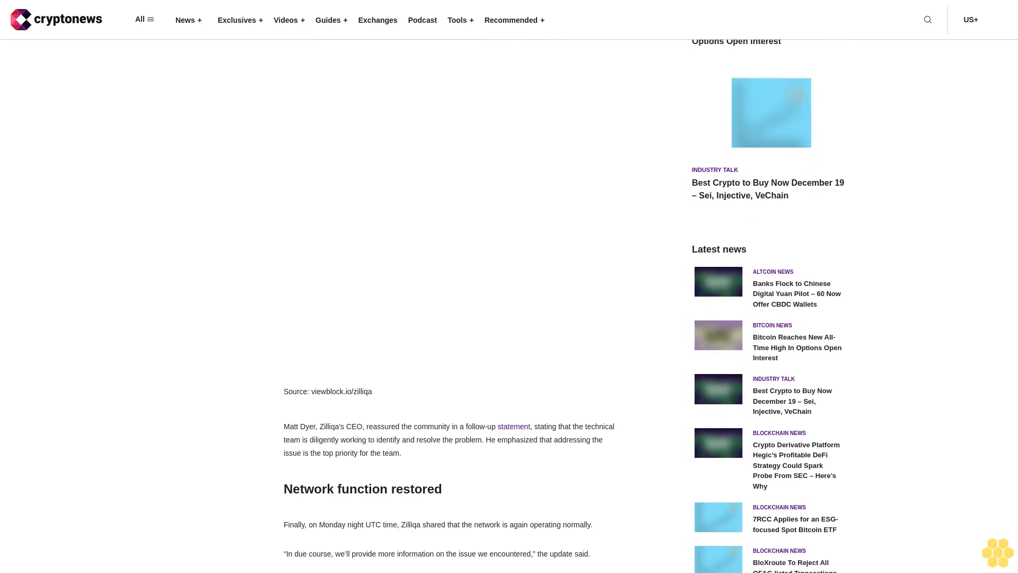
{"action": "scroll", "scroll_direction": "down", "scroll_amount": 3}
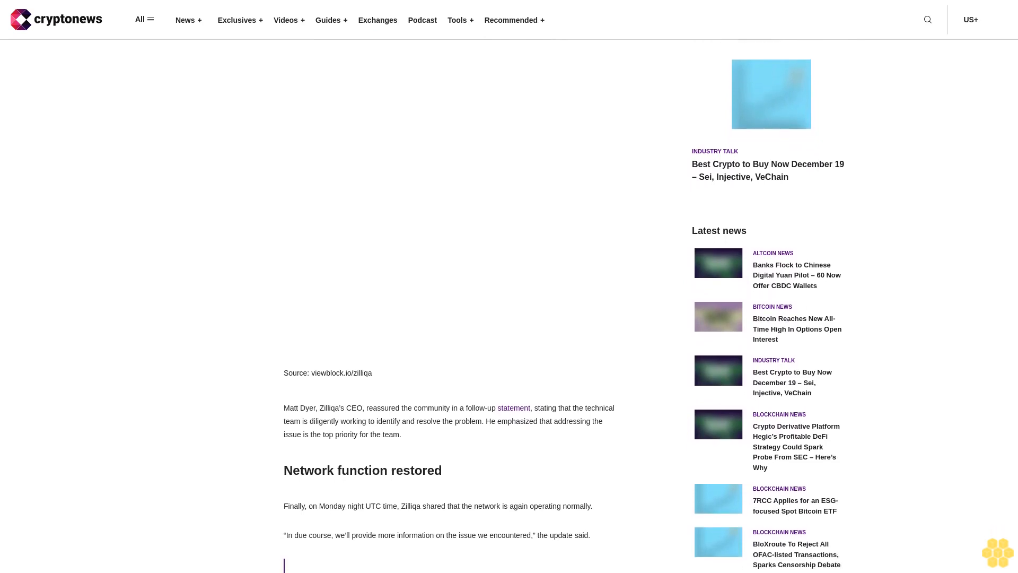
{"action": "scroll", "scroll_direction": "down", "scroll_amount": 3}
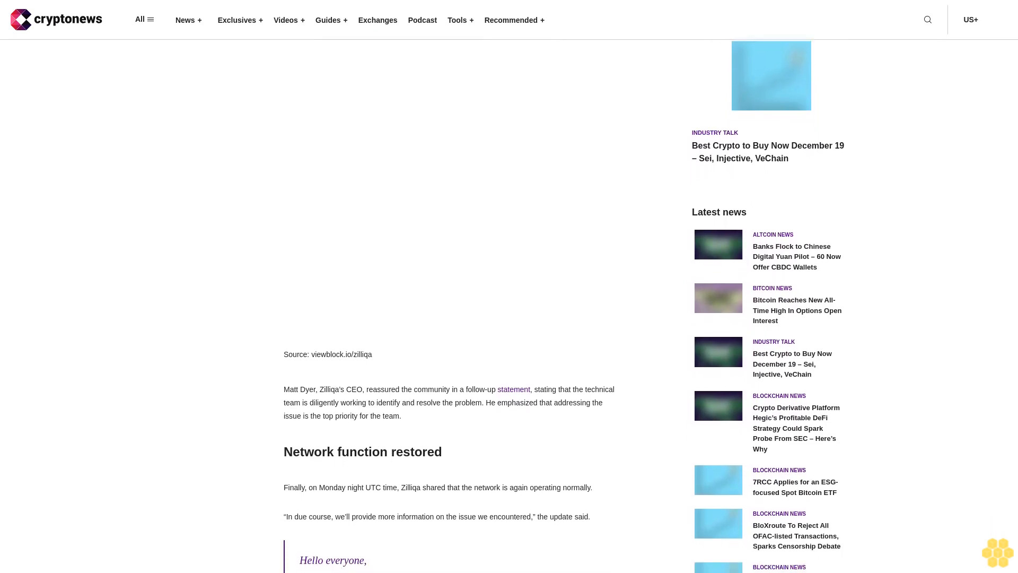
{"action": "scroll", "scroll_direction": "down", "scroll_amount": 3}
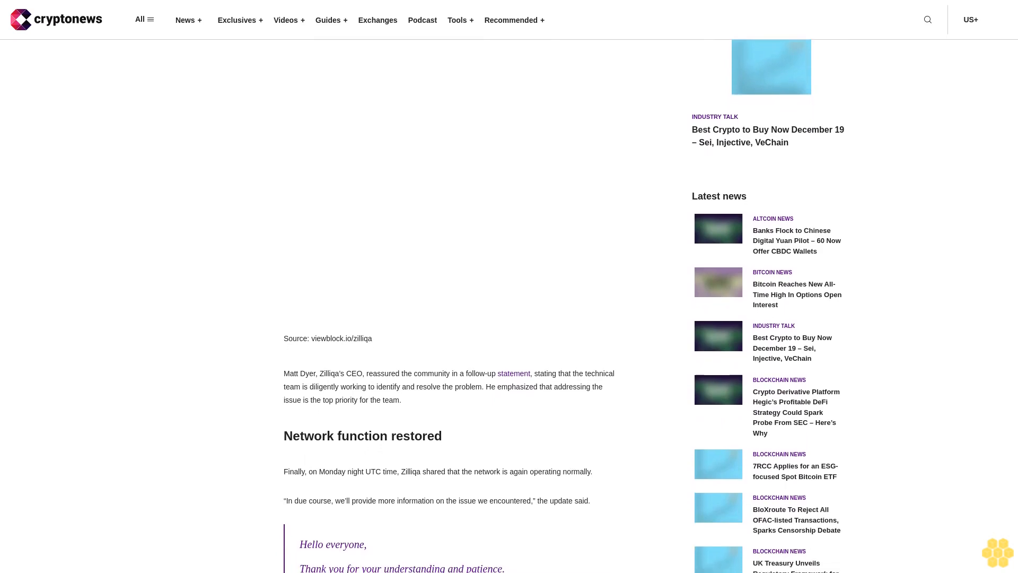
{"action": "scroll", "scroll_direction": "down", "scroll_amount": 3}
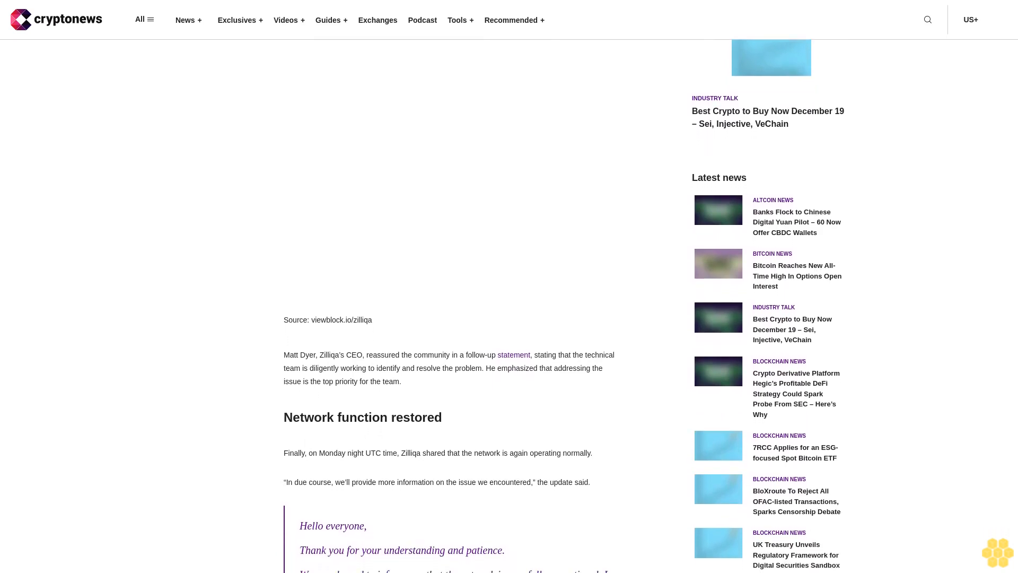
{"action": "scroll", "scroll_direction": "down", "scroll_amount": 3}
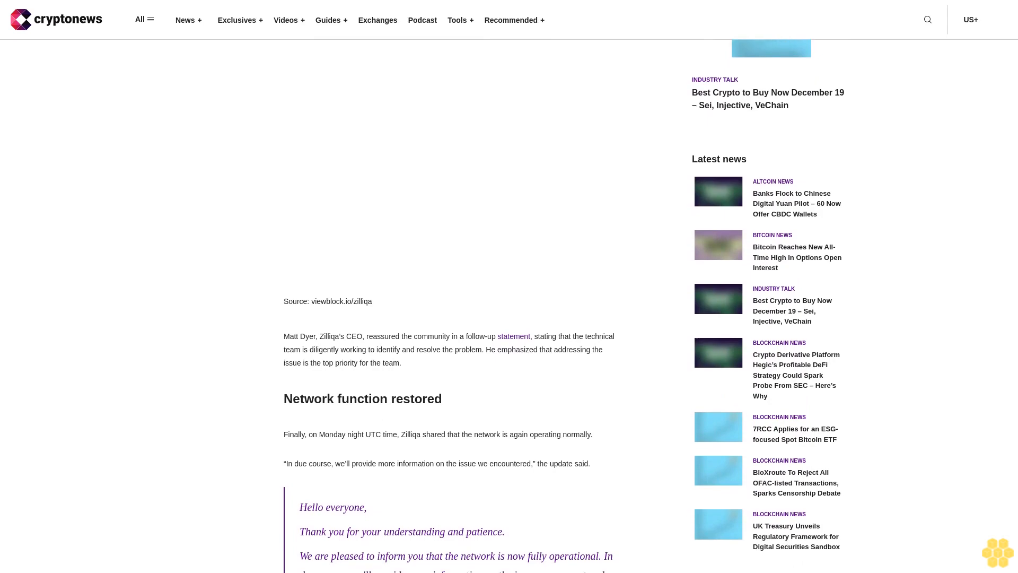
{"action": "scroll", "scroll_direction": "down", "scroll_amount": 3}
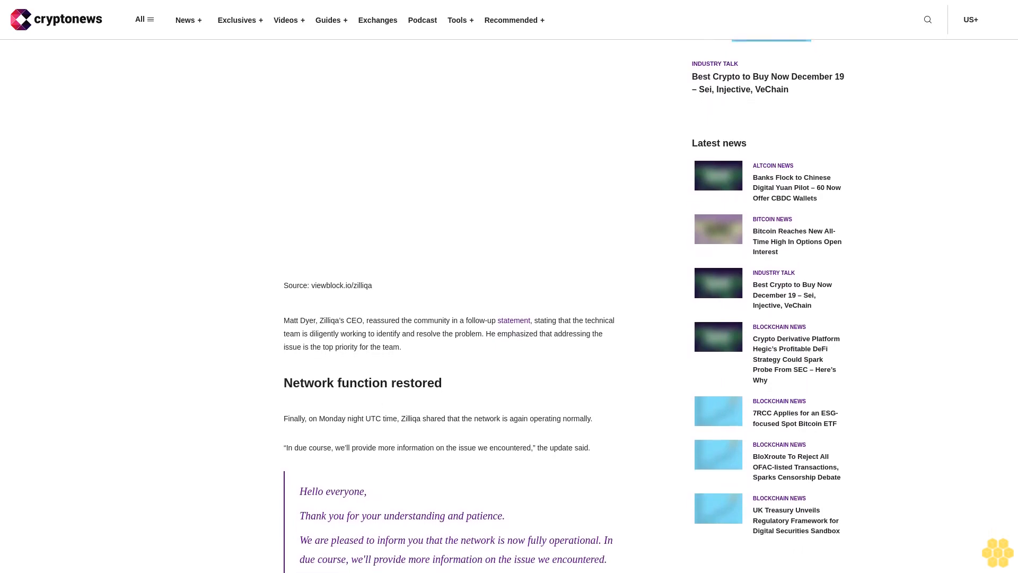
{"action": "scroll", "scroll_direction": "down", "scroll_amount": 3}
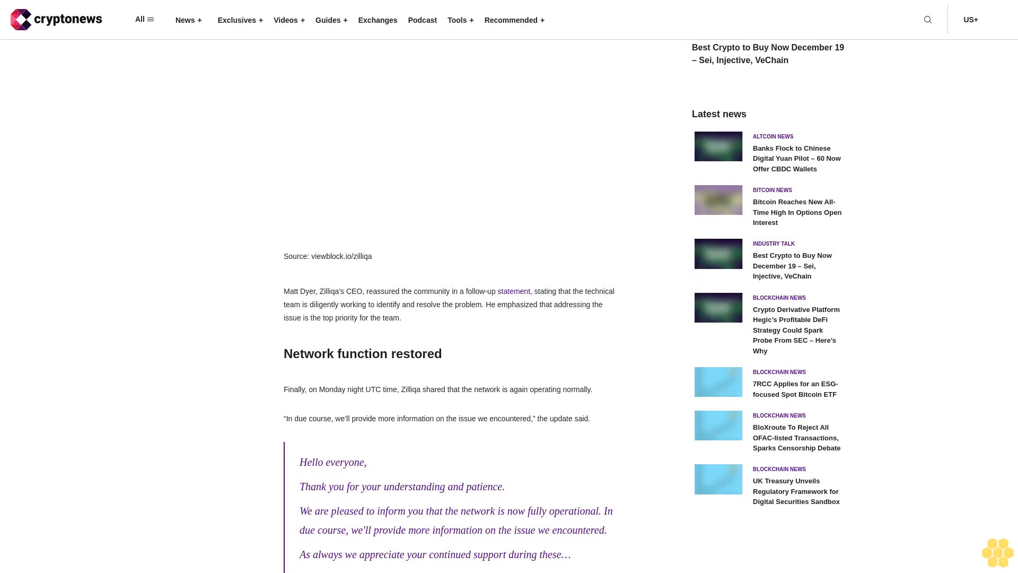
{"action": "scroll", "scroll_direction": "down", "scroll_amount": 3}
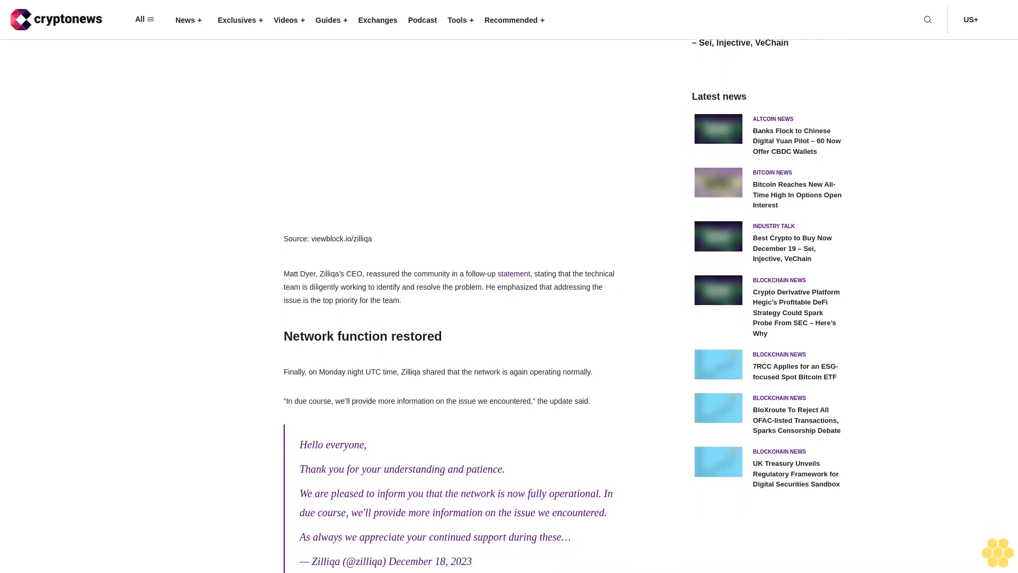
{"action": "scroll", "scroll_direction": "down", "scroll_amount": 3}
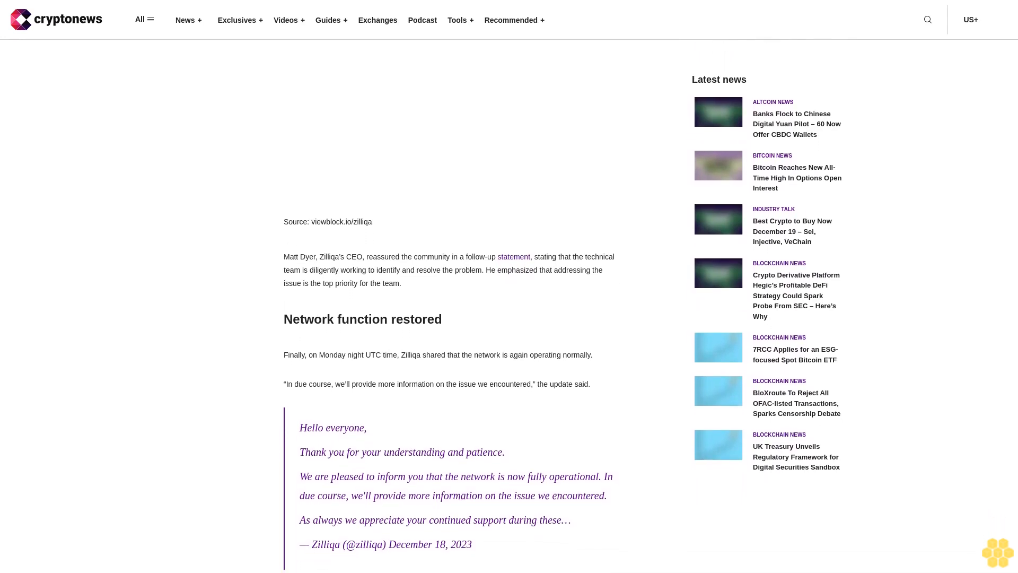
{"action": "scroll", "scroll_direction": "down", "scroll_amount": 3}
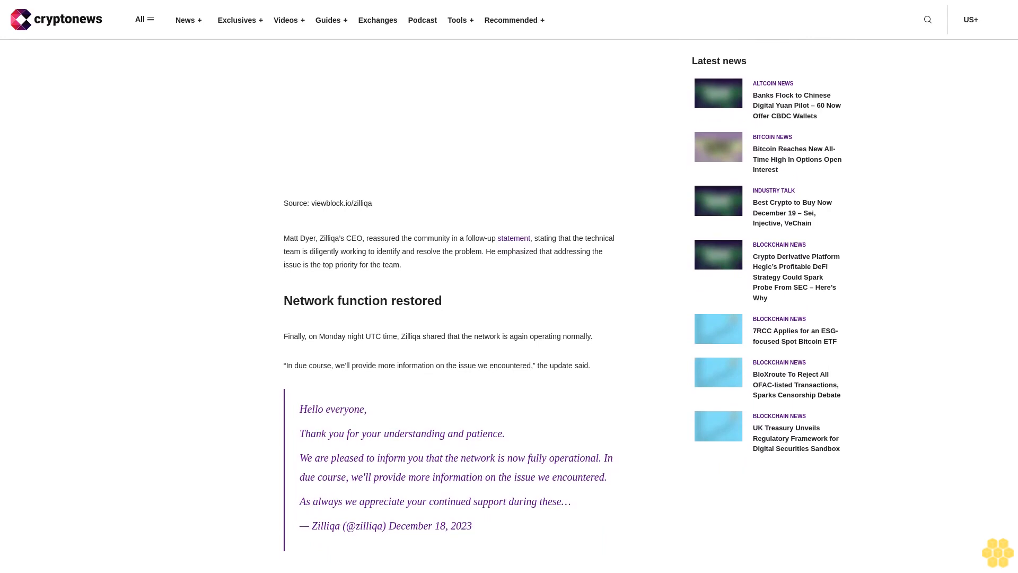
{"action": "scroll", "scroll_direction": "down", "scroll_amount": 3}
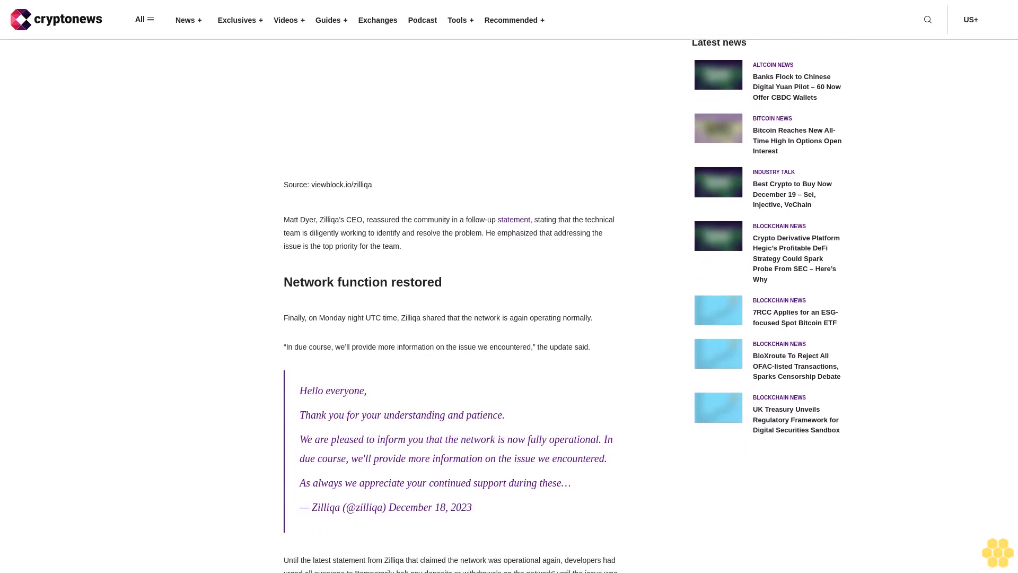
{"action": "scroll", "scroll_direction": "down", "scroll_amount": 3}
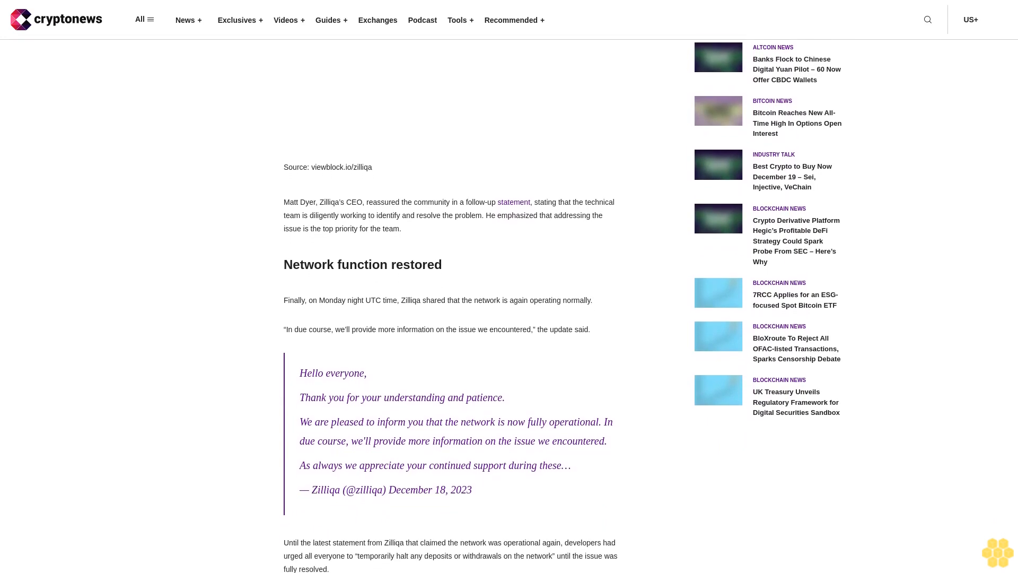
{"action": "scroll", "scroll_direction": "down", "scroll_amount": 3}
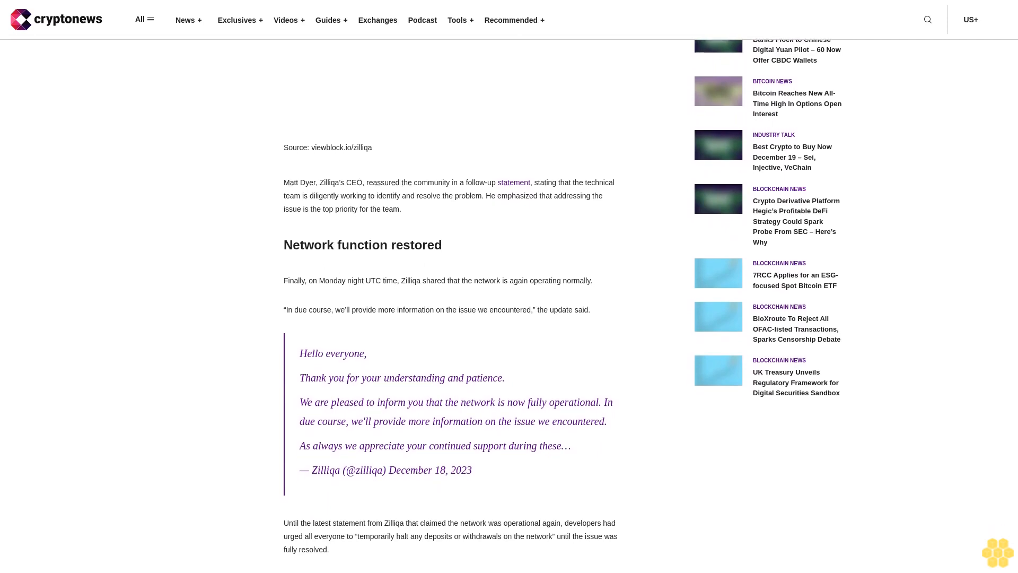
{"action": "scroll", "scroll_direction": "down", "scroll_amount": 3}
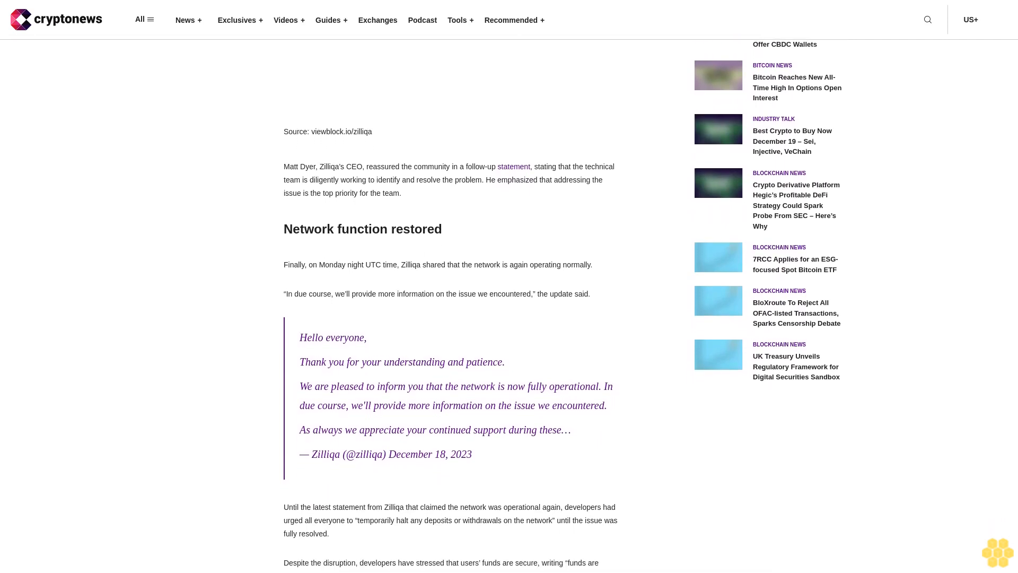
{"action": "scroll", "scroll_direction": "down", "scroll_amount": 3}
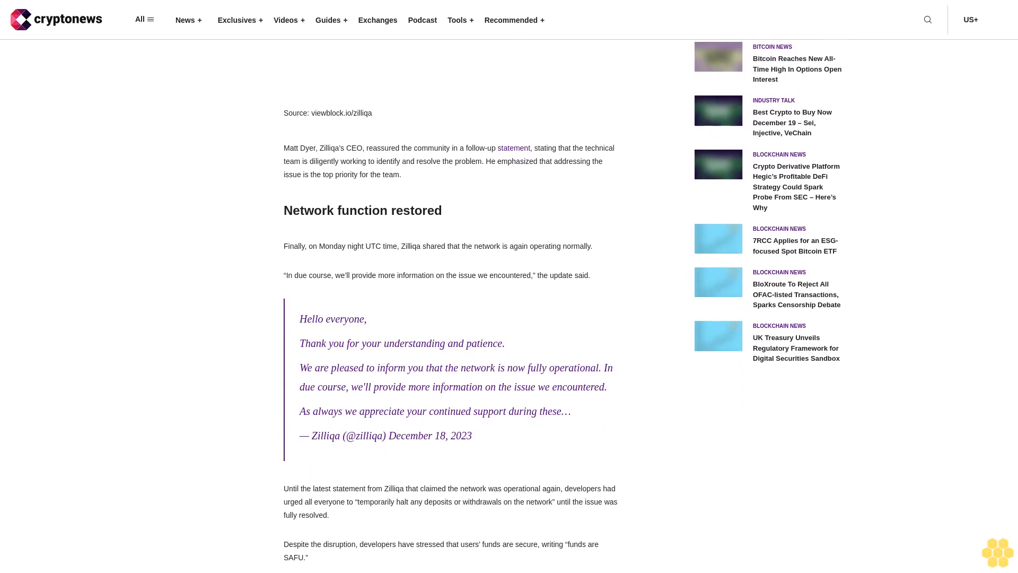
{"action": "scroll", "scroll_direction": "down", "scroll_amount": 3}
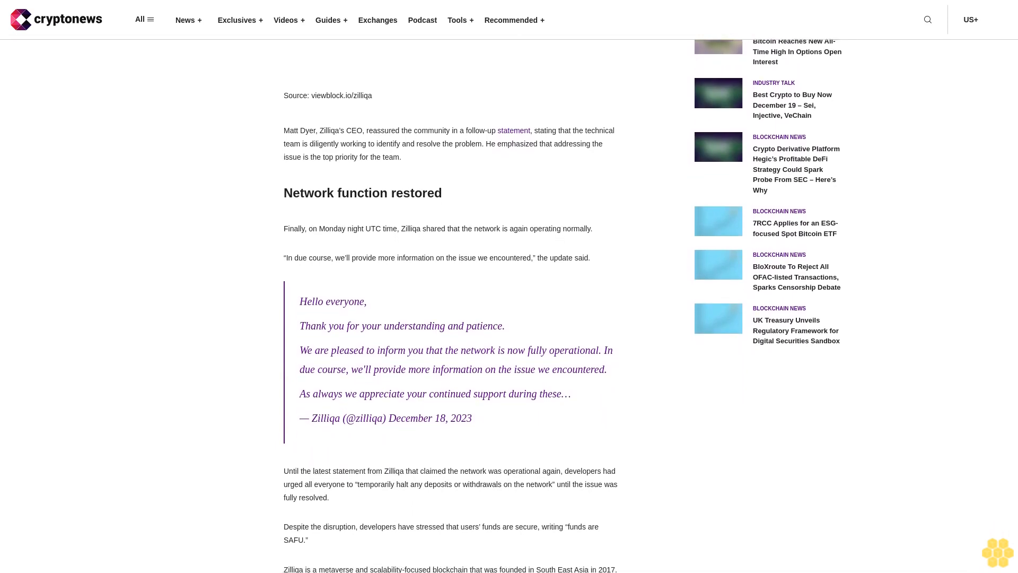
{"action": "scroll", "scroll_direction": "down", "scroll_amount": 3}
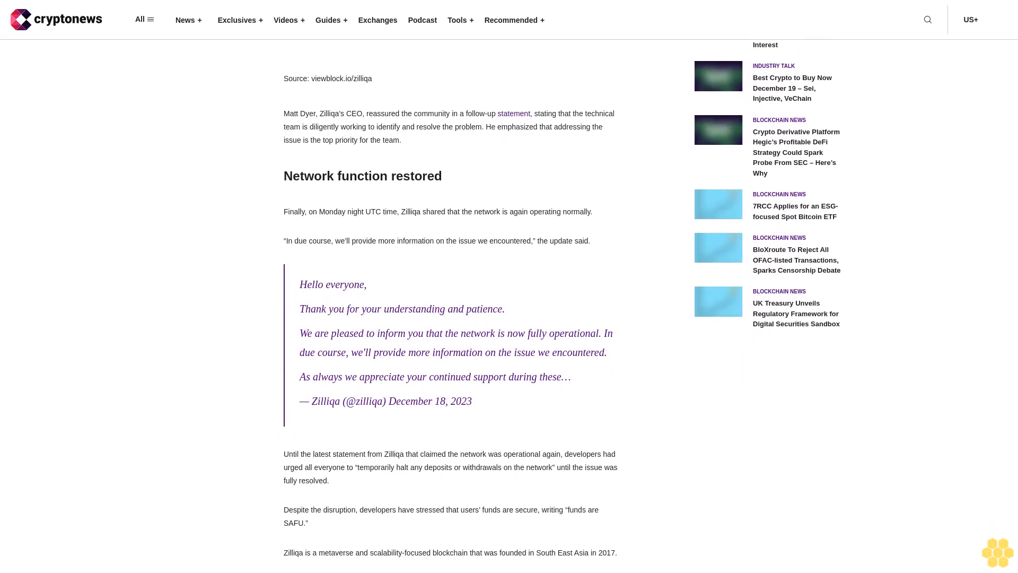
{"action": "scroll", "scroll_direction": "down", "scroll_amount": 3}
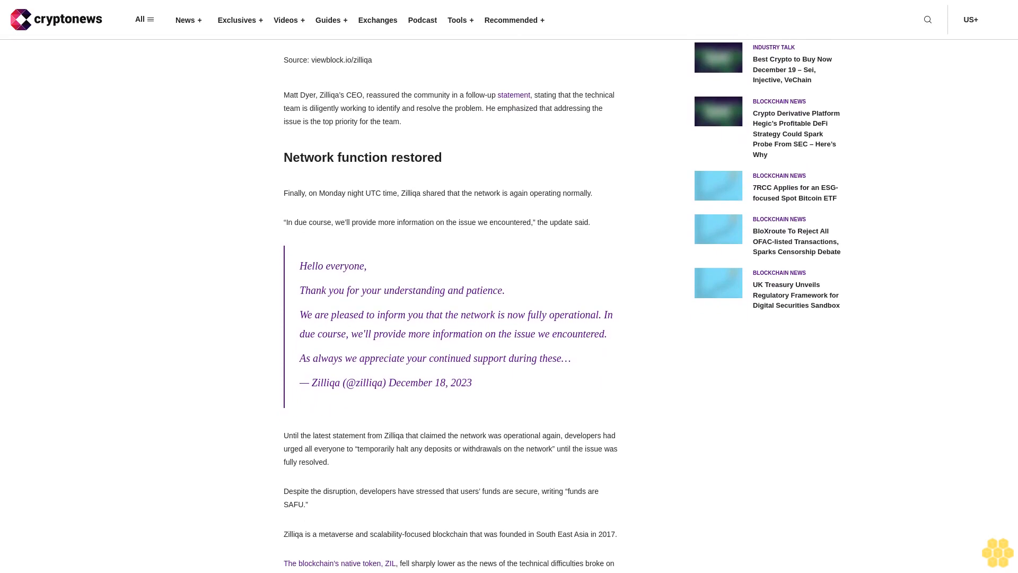
{"action": "scroll", "scroll_direction": "down", "scroll_amount": 3}
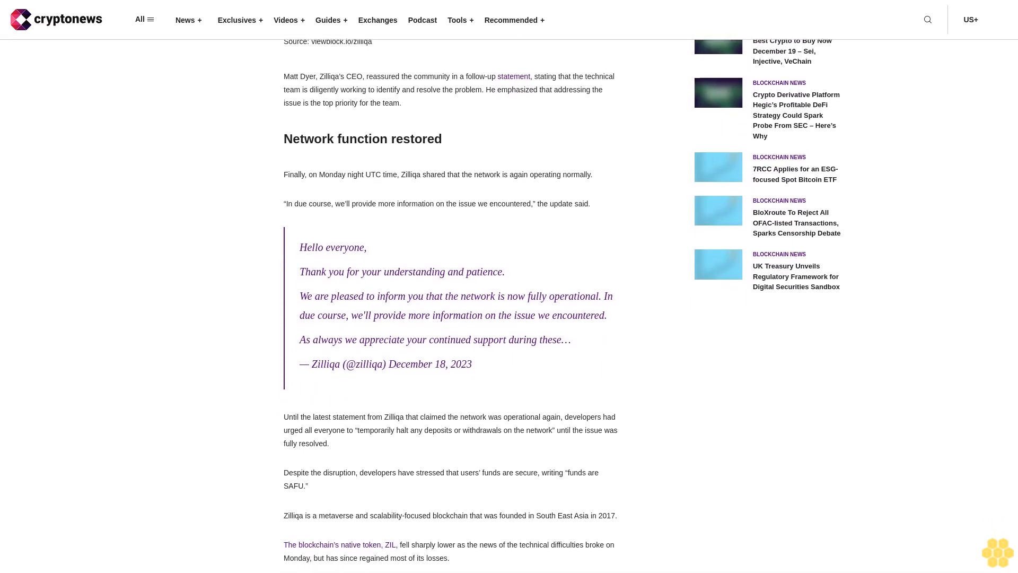
{"action": "scroll", "scroll_direction": "down", "scroll_amount": 3}
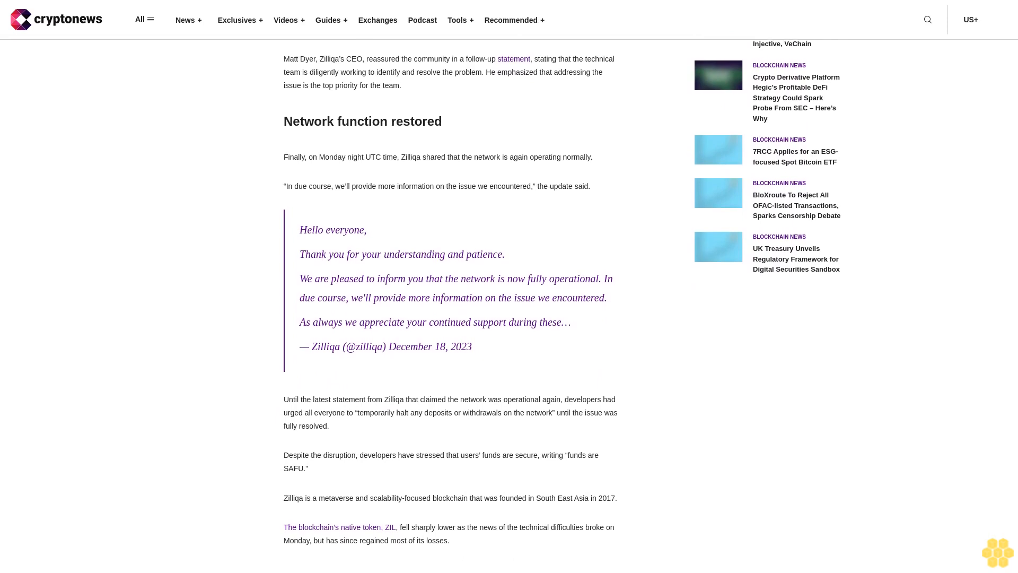
{"action": "scroll", "scroll_direction": "down", "scroll_amount": 3}
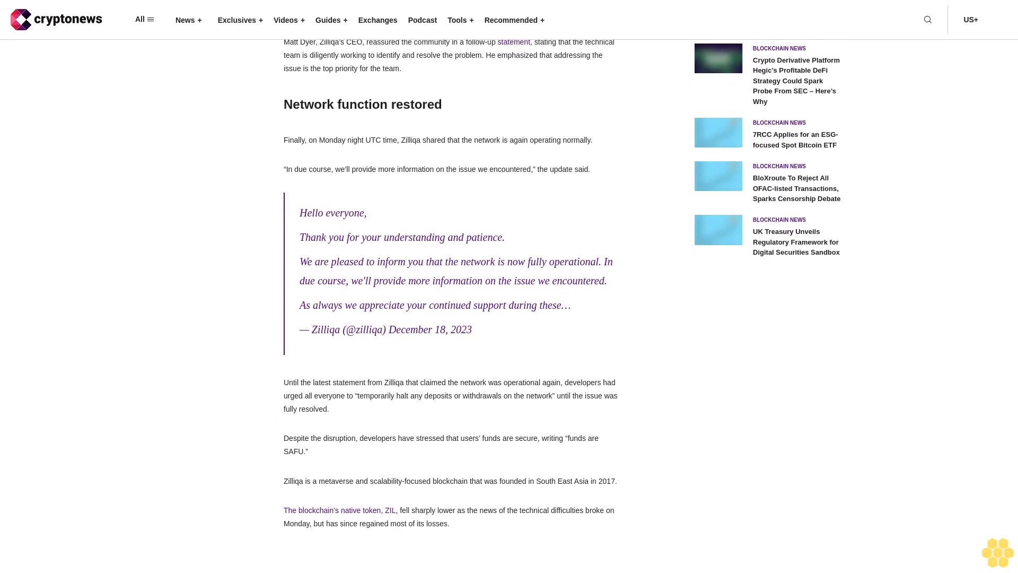
{"action": "scroll", "scroll_direction": "down", "scroll_amount": 3}
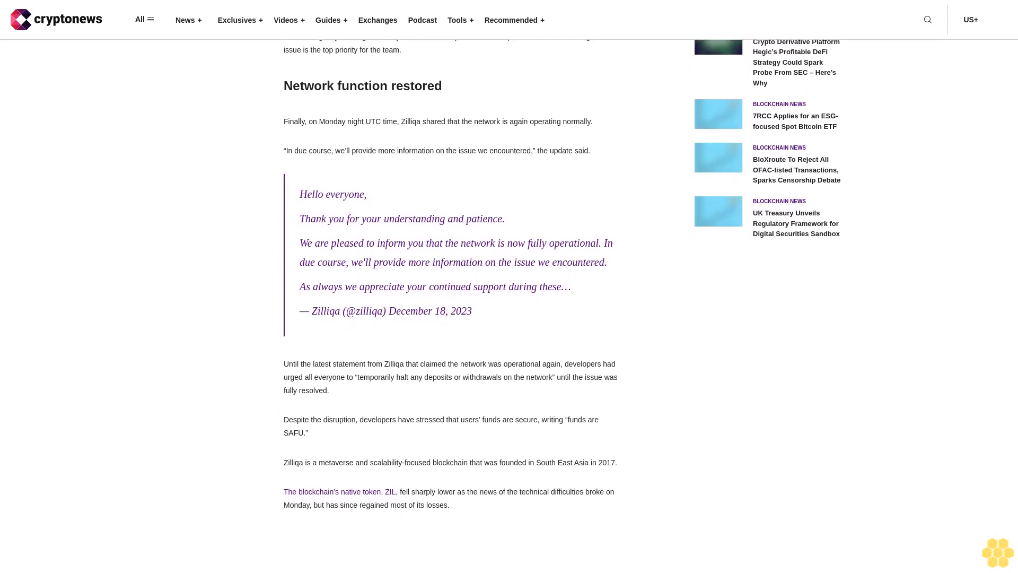
{"action": "scroll", "scroll_direction": "down", "scroll_amount": 3}
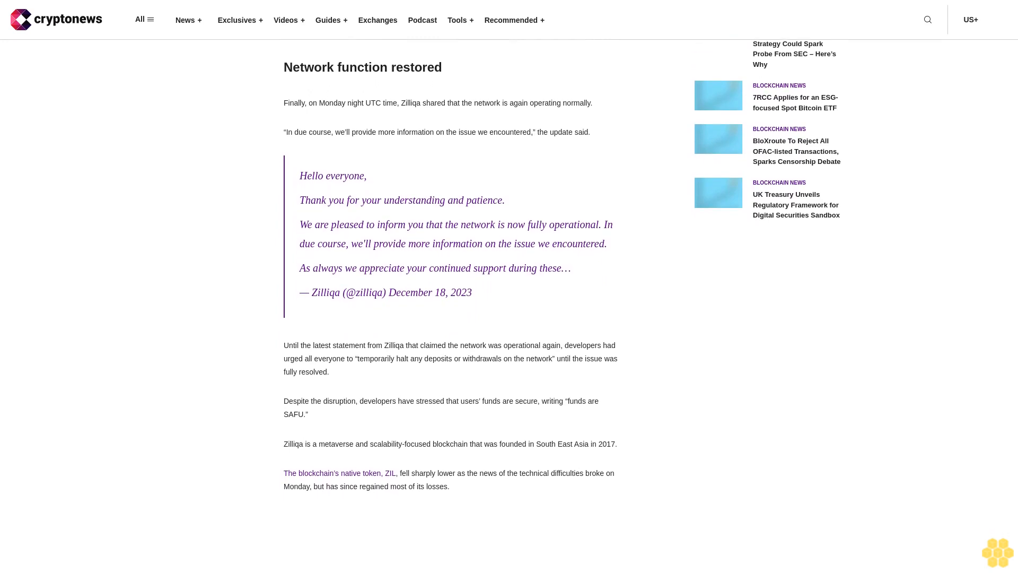
{"action": "scroll", "scroll_direction": "down", "scroll_amount": 3}
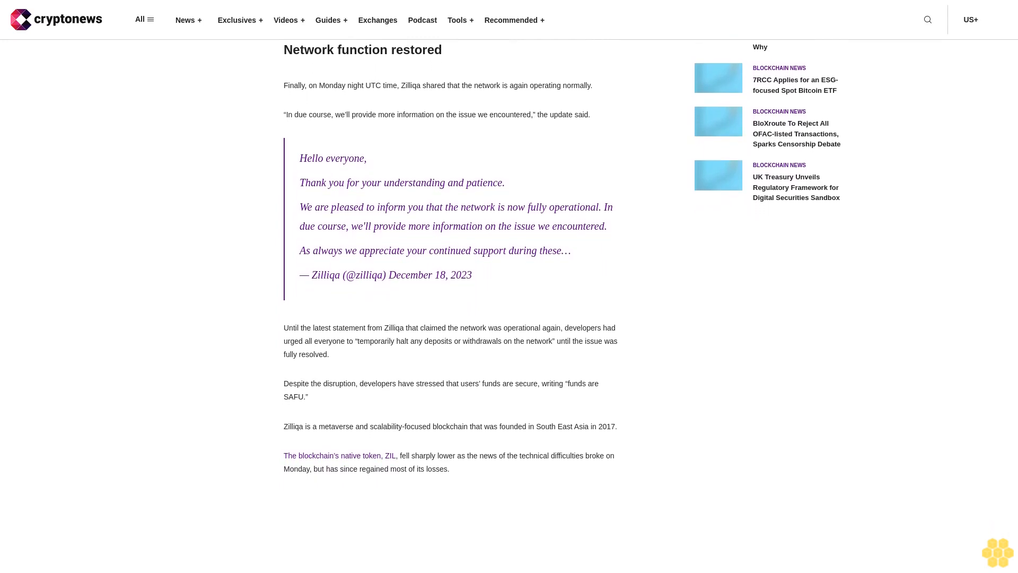
{"action": "scroll", "scroll_direction": "down", "scroll_amount": 3}
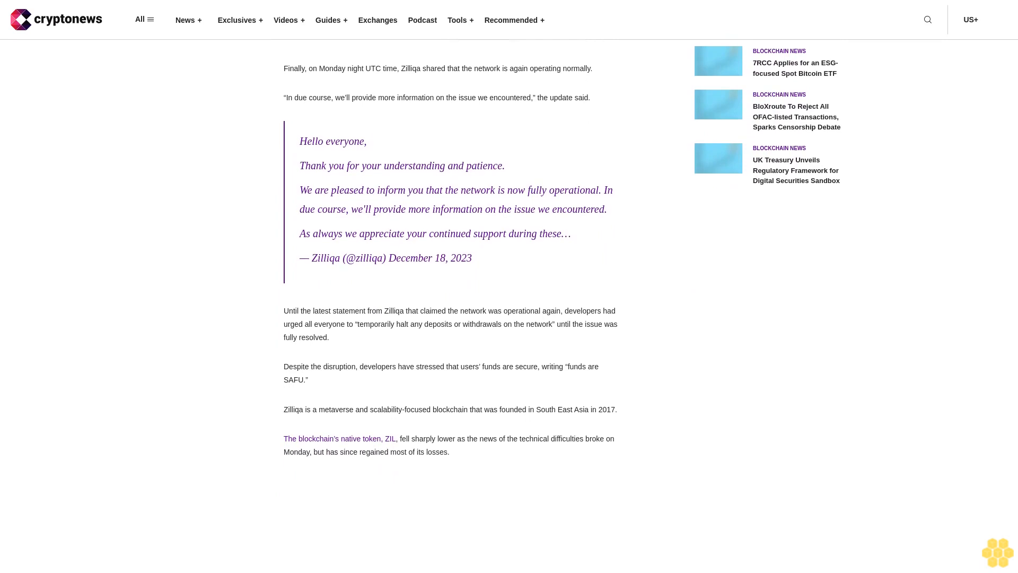
{"action": "scroll", "scroll_direction": "down", "scroll_amount": 3}
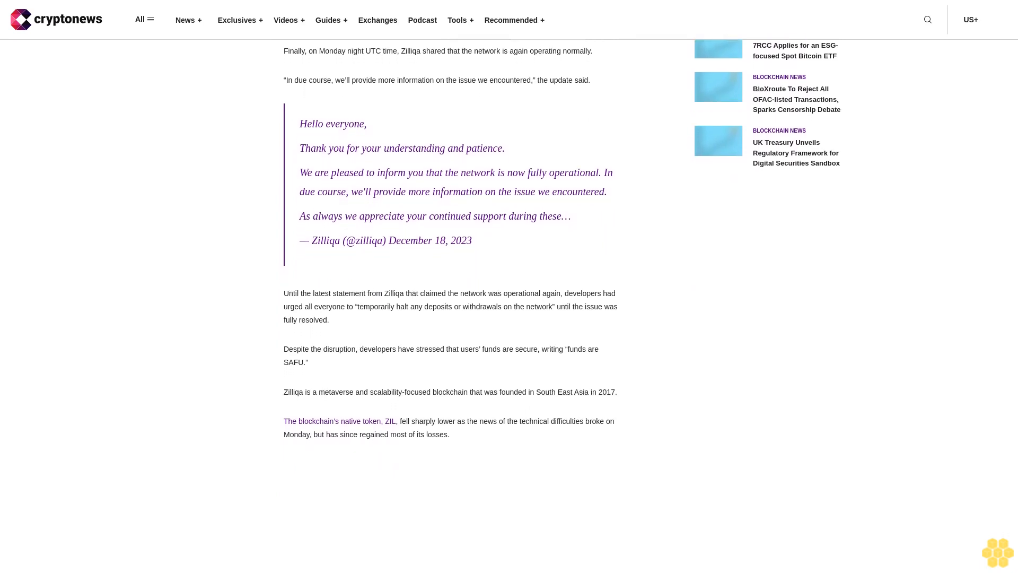
{"action": "scroll", "scroll_direction": "down", "scroll_amount": 3}
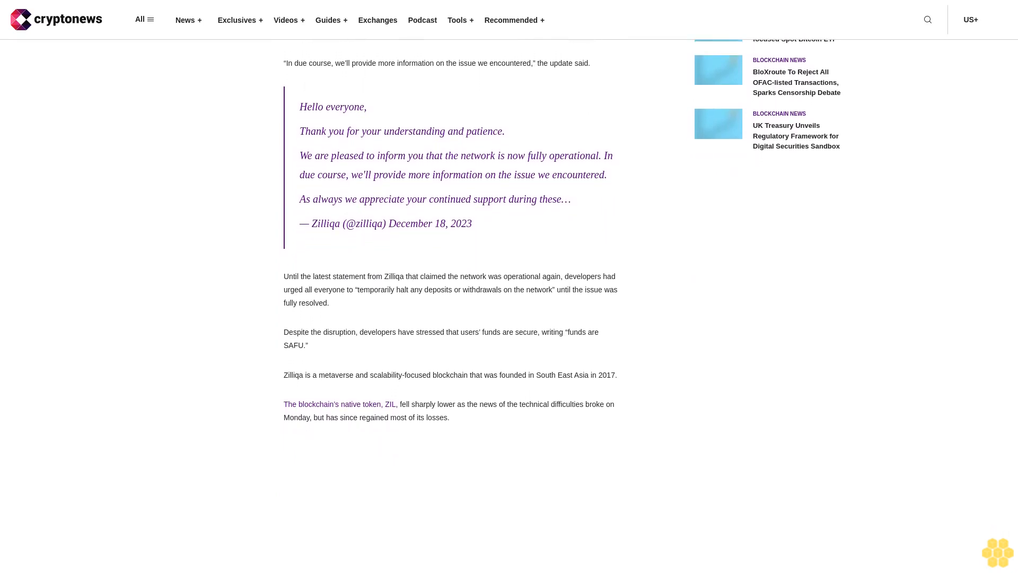
{"action": "scroll", "scroll_direction": "down", "scroll_amount": 3}
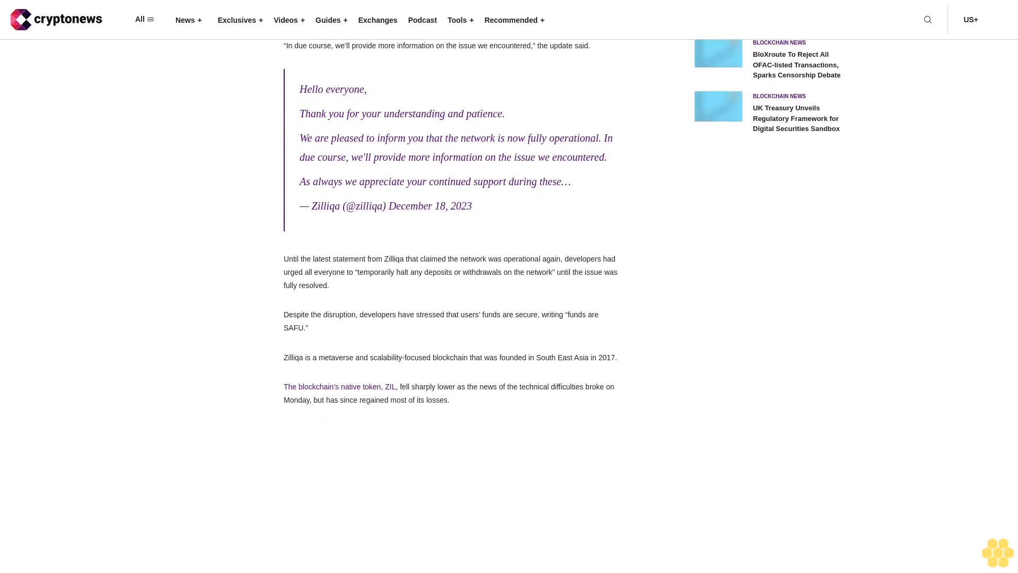
{"action": "scroll", "scroll_direction": "down", "scroll_amount": 3}
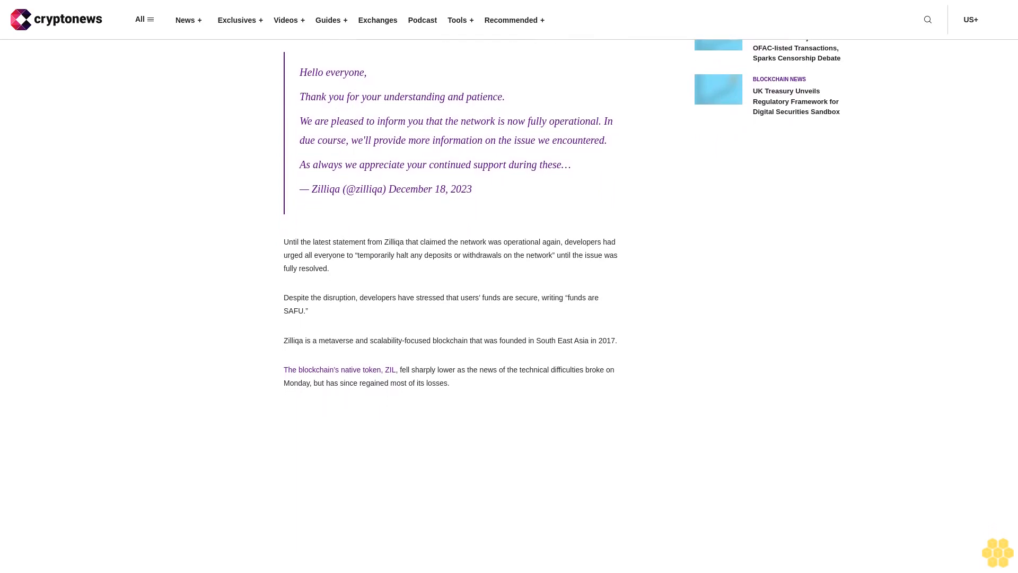
{"action": "scroll", "scroll_direction": "down", "scroll_amount": 3}
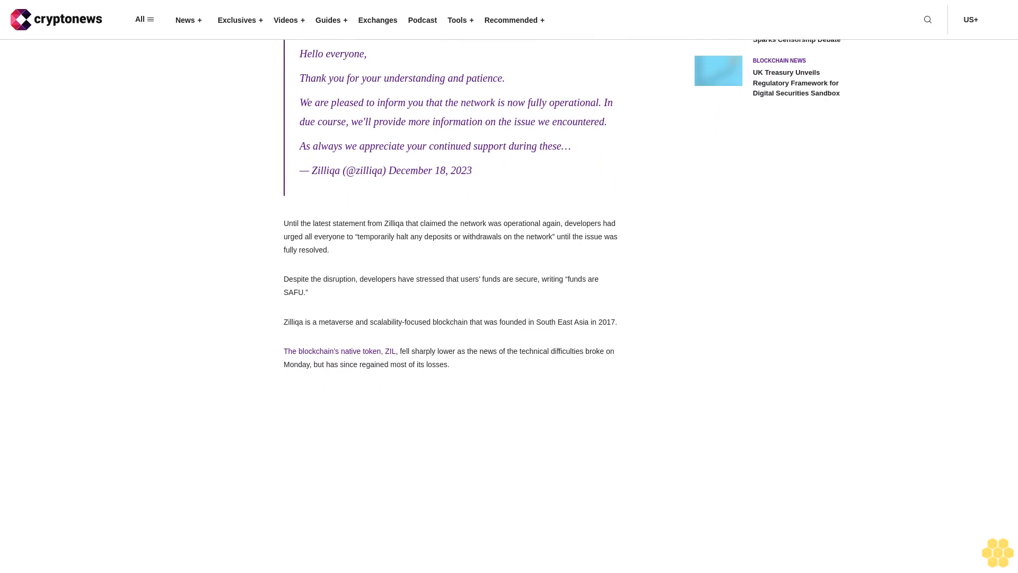
{"action": "scroll", "scroll_direction": "down", "scroll_amount": 3}
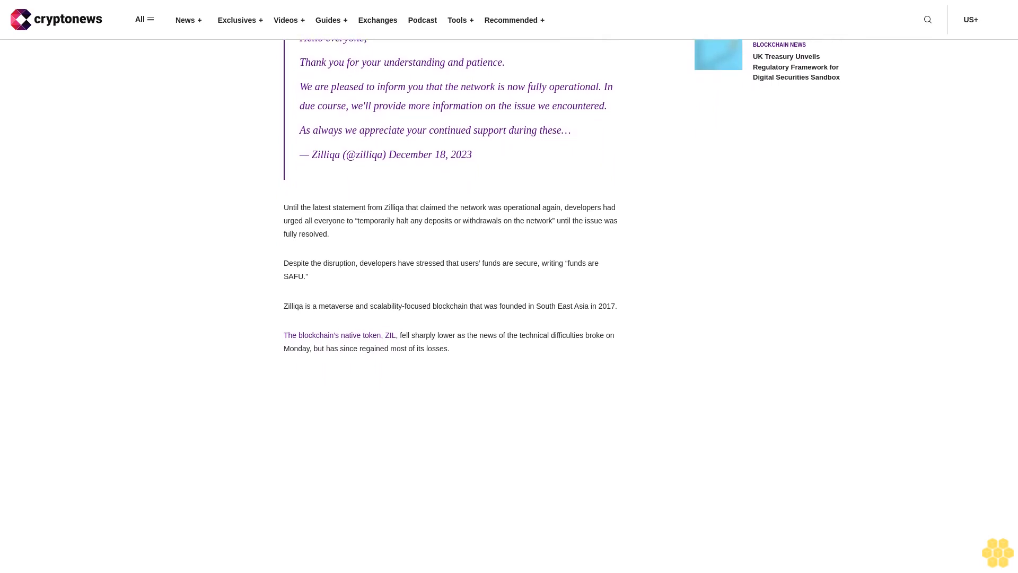
{"action": "scroll", "scroll_direction": "down", "scroll_amount": 3}
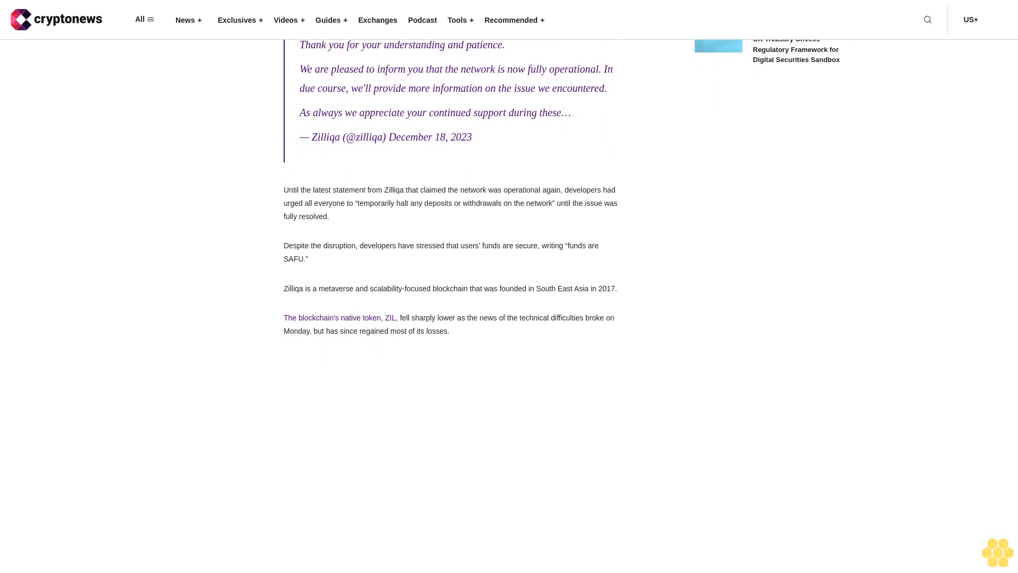